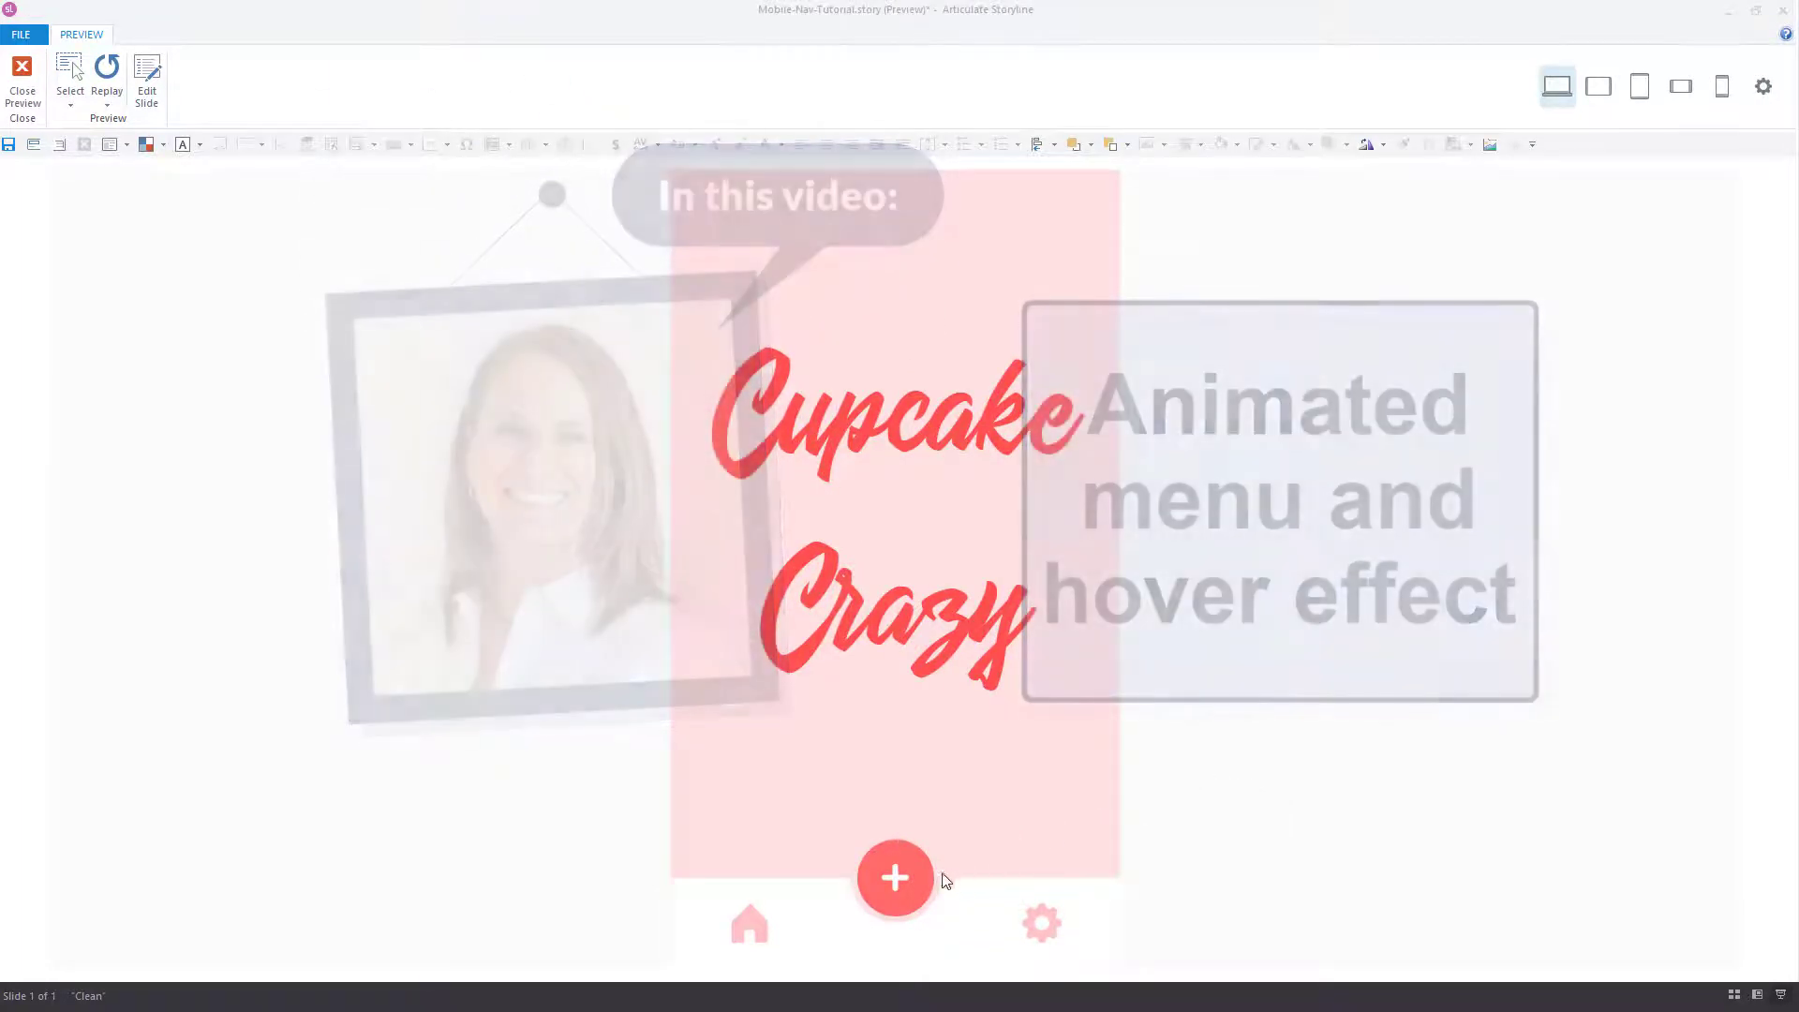
Preview the slide, opening and closing the floating menu
left_click(895, 878)
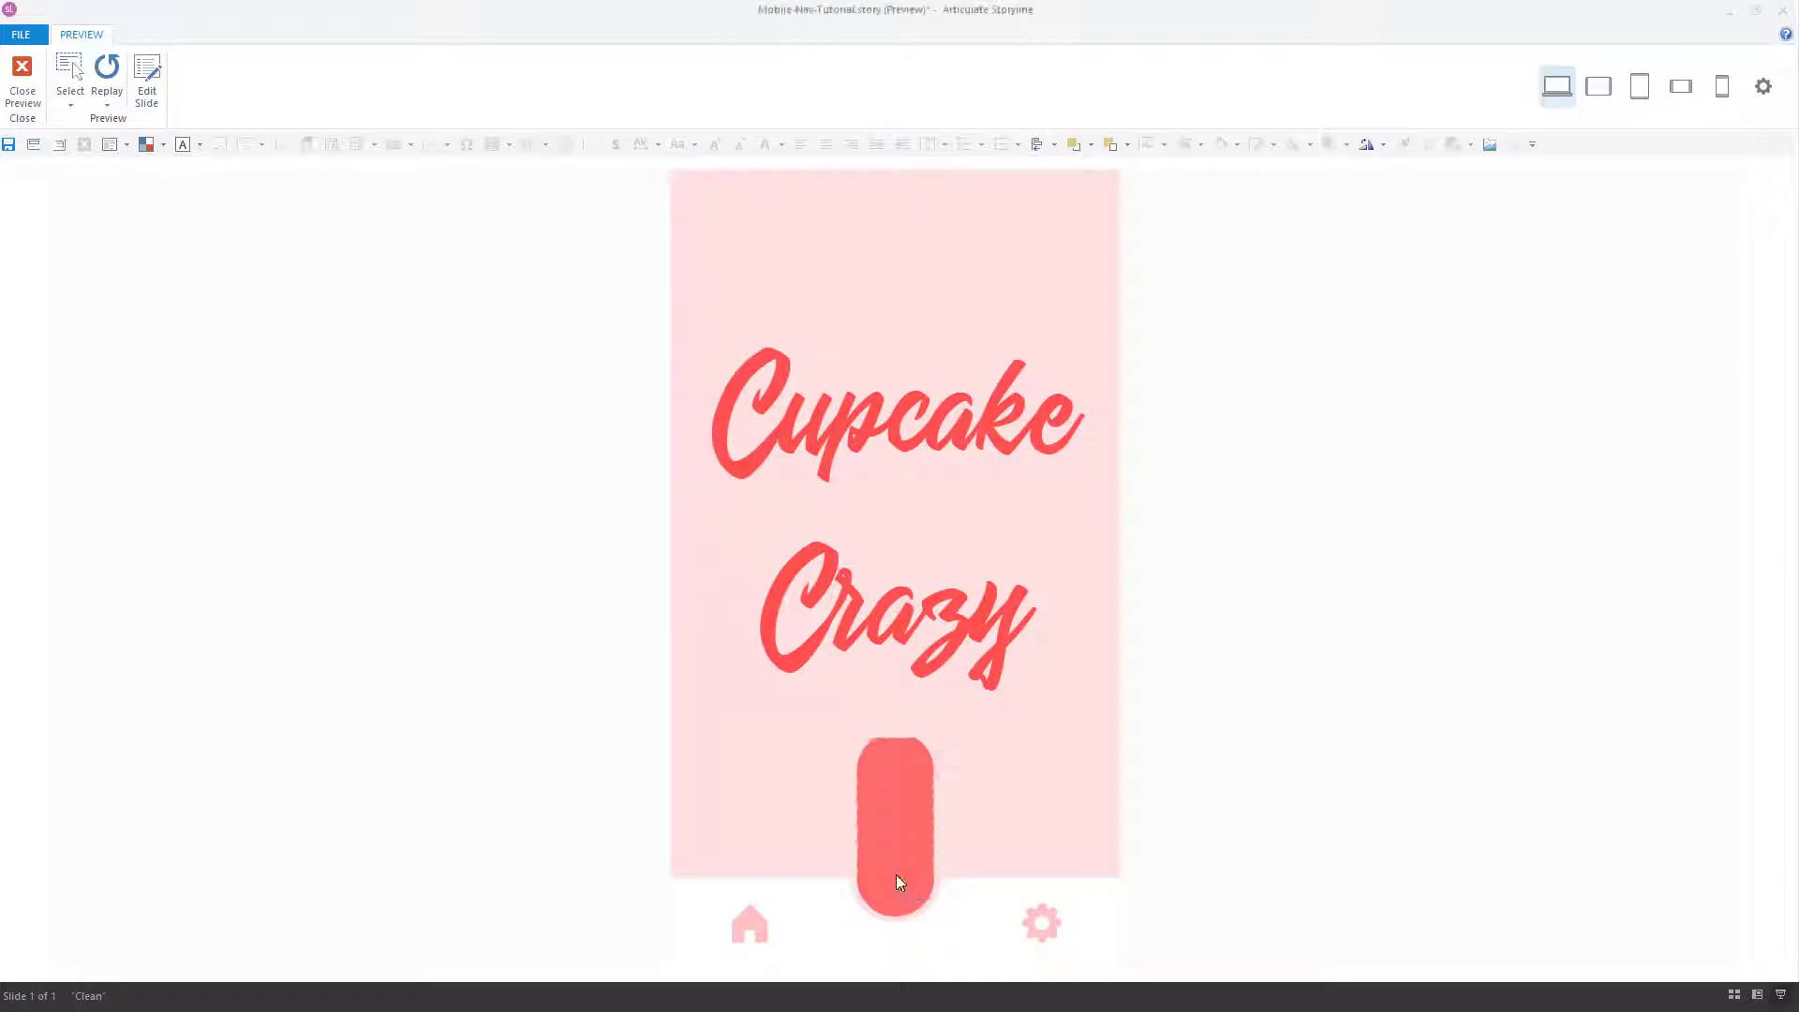
left_click(895, 883)
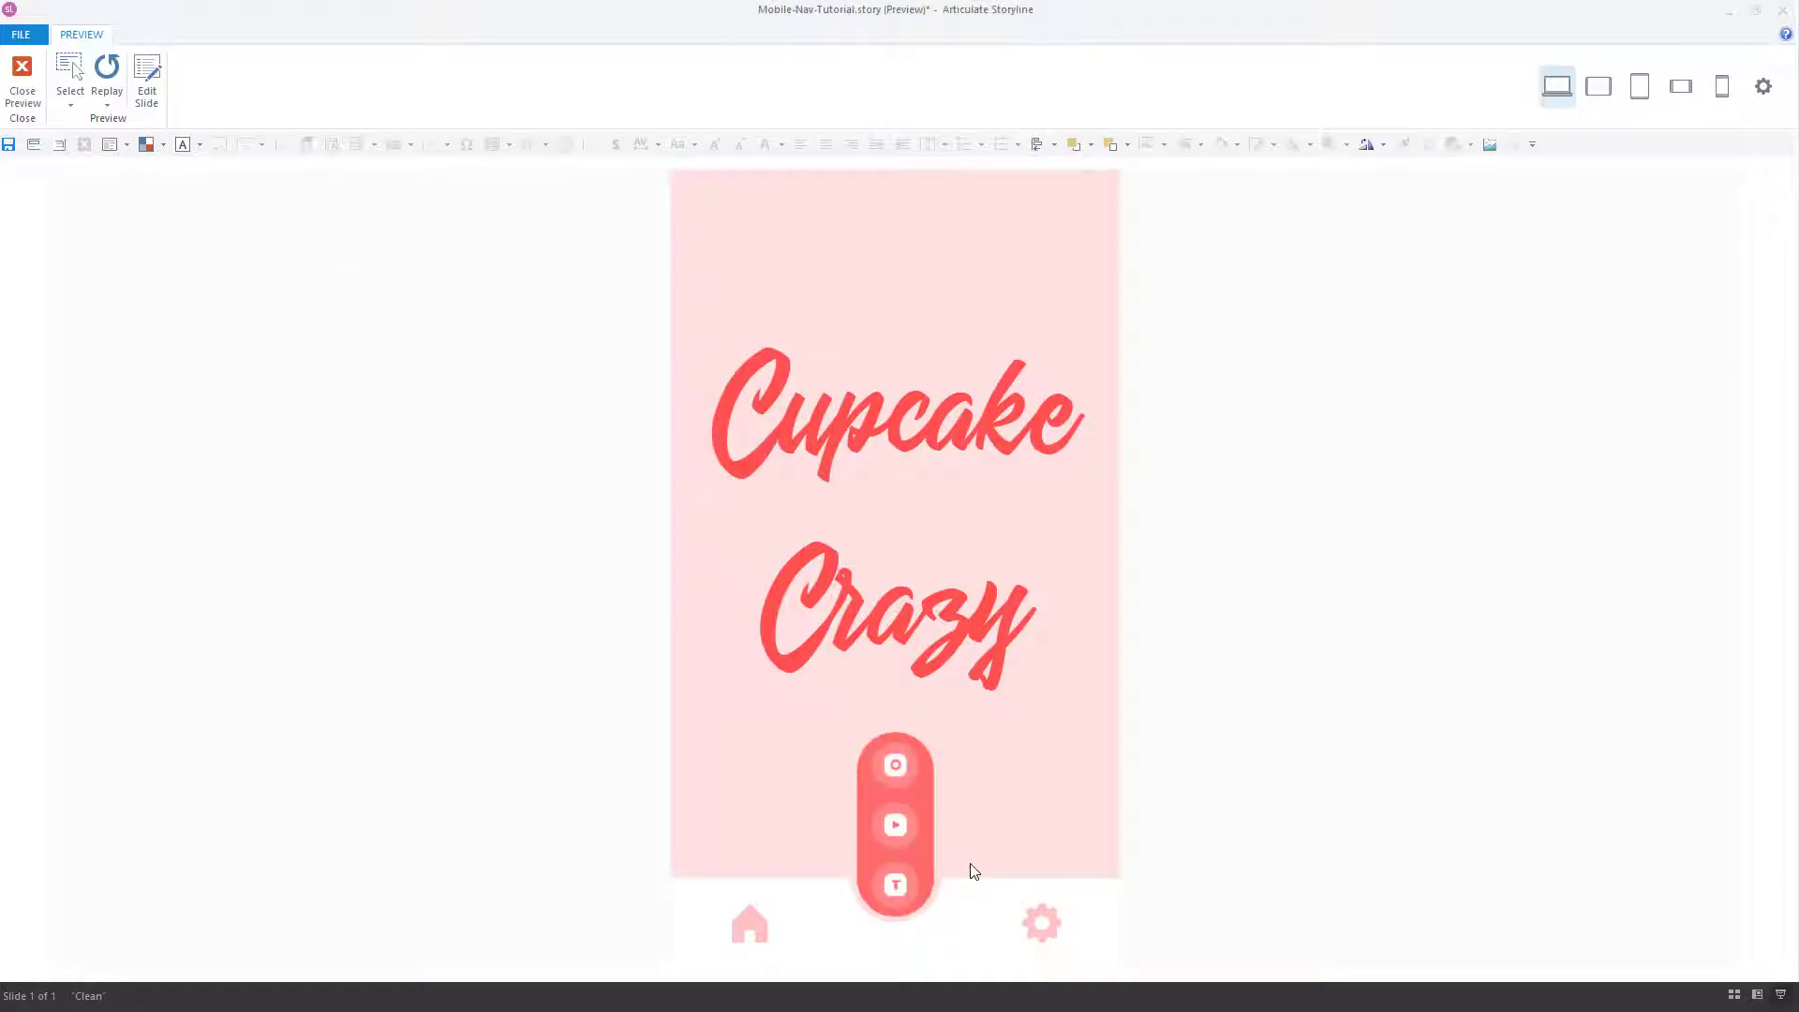
left_click(894, 878)
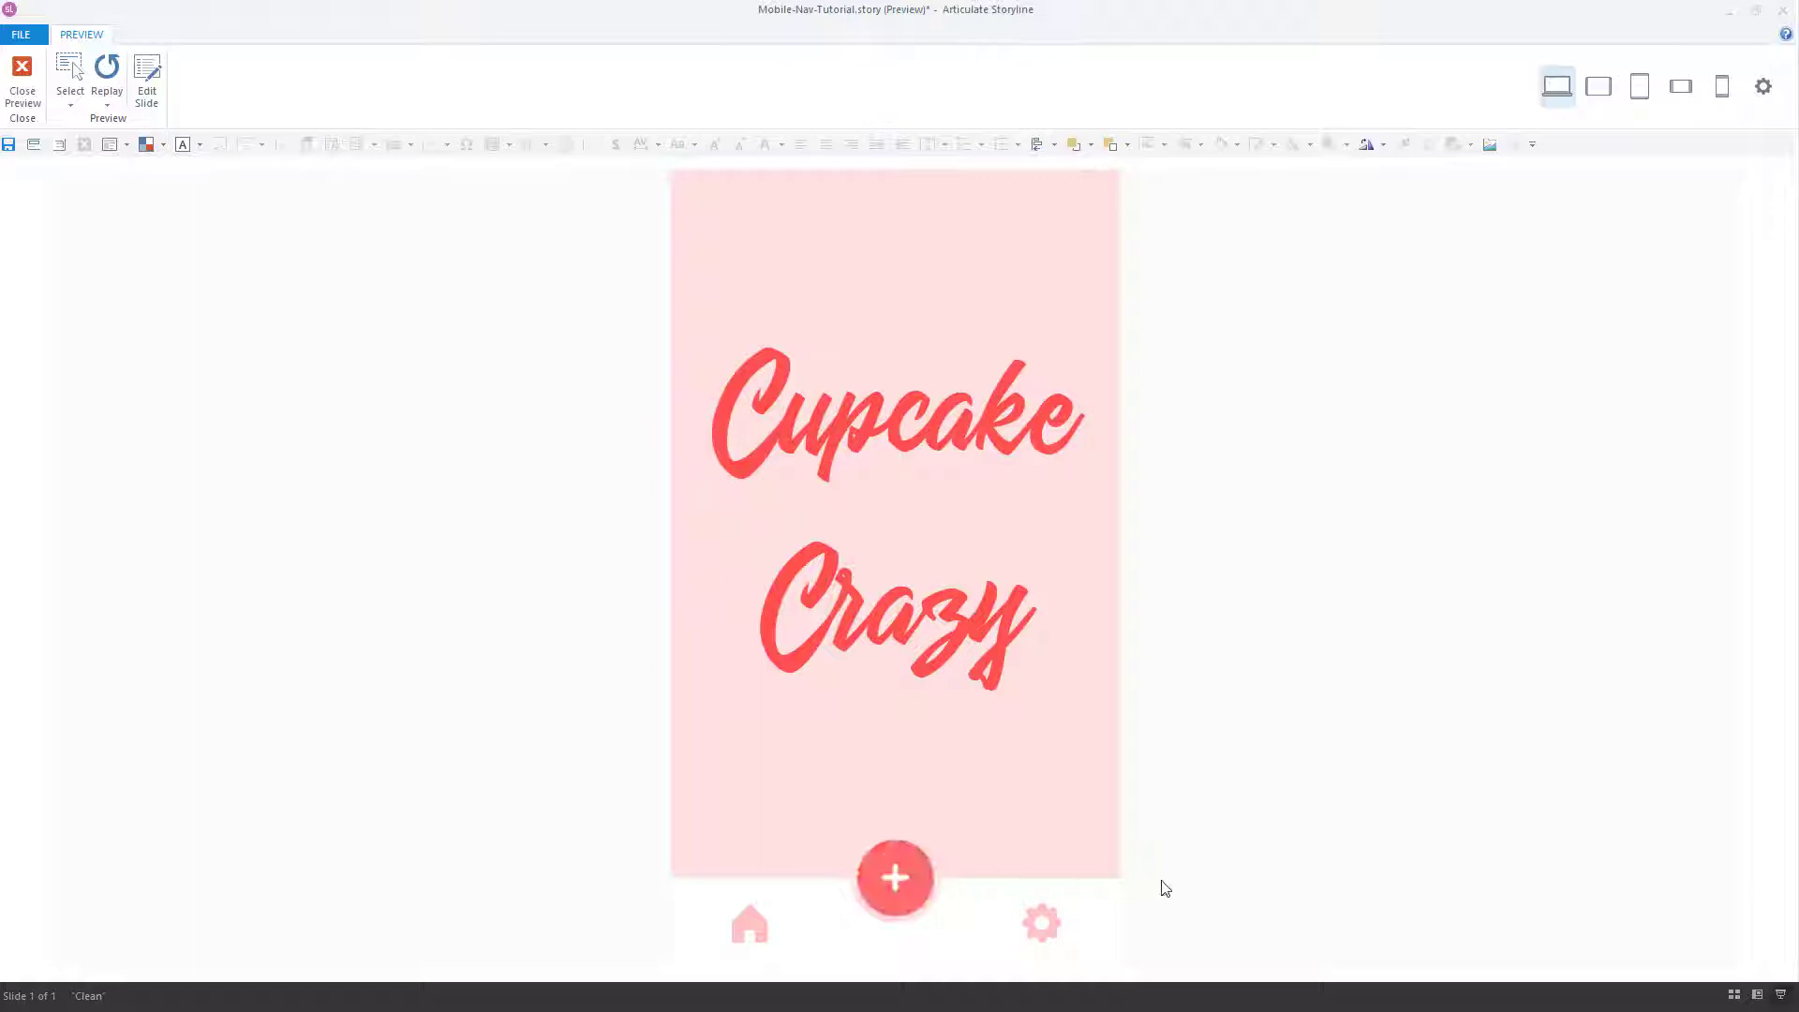
left_click(22, 81)
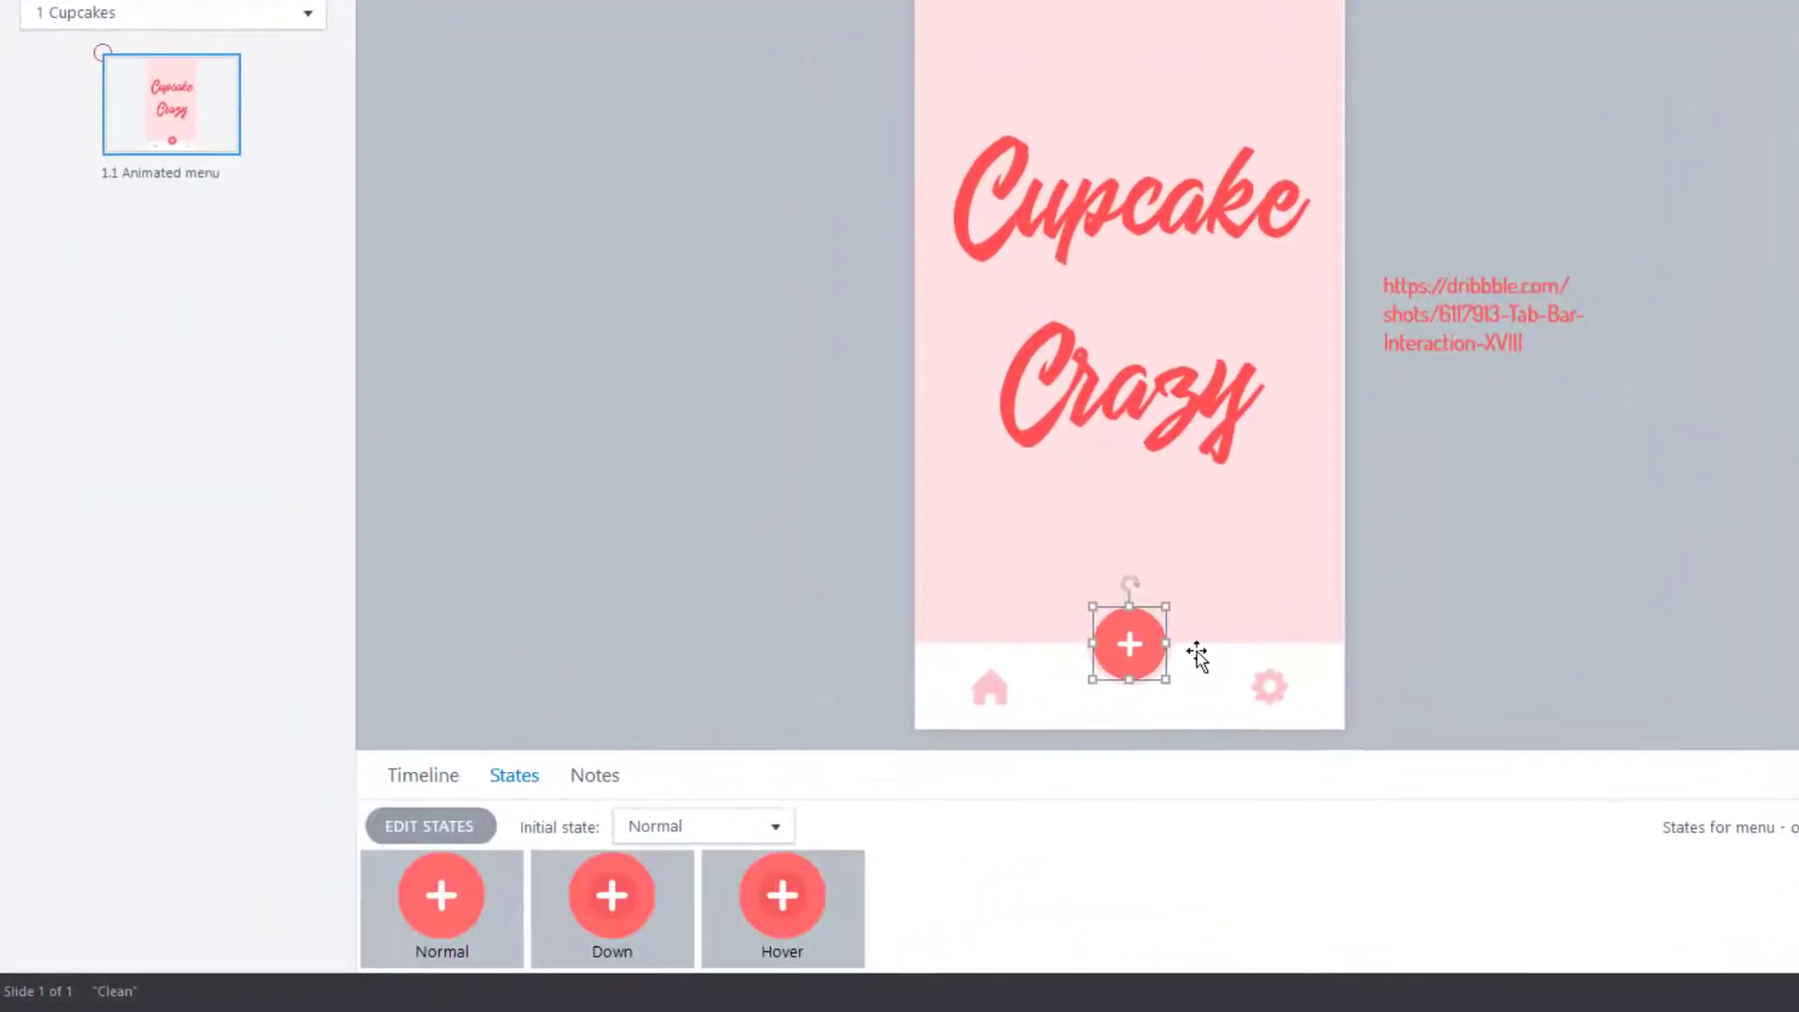
Enter state editing for the plus button, showing its Normal, Down and Hover states
left_click(422, 775)
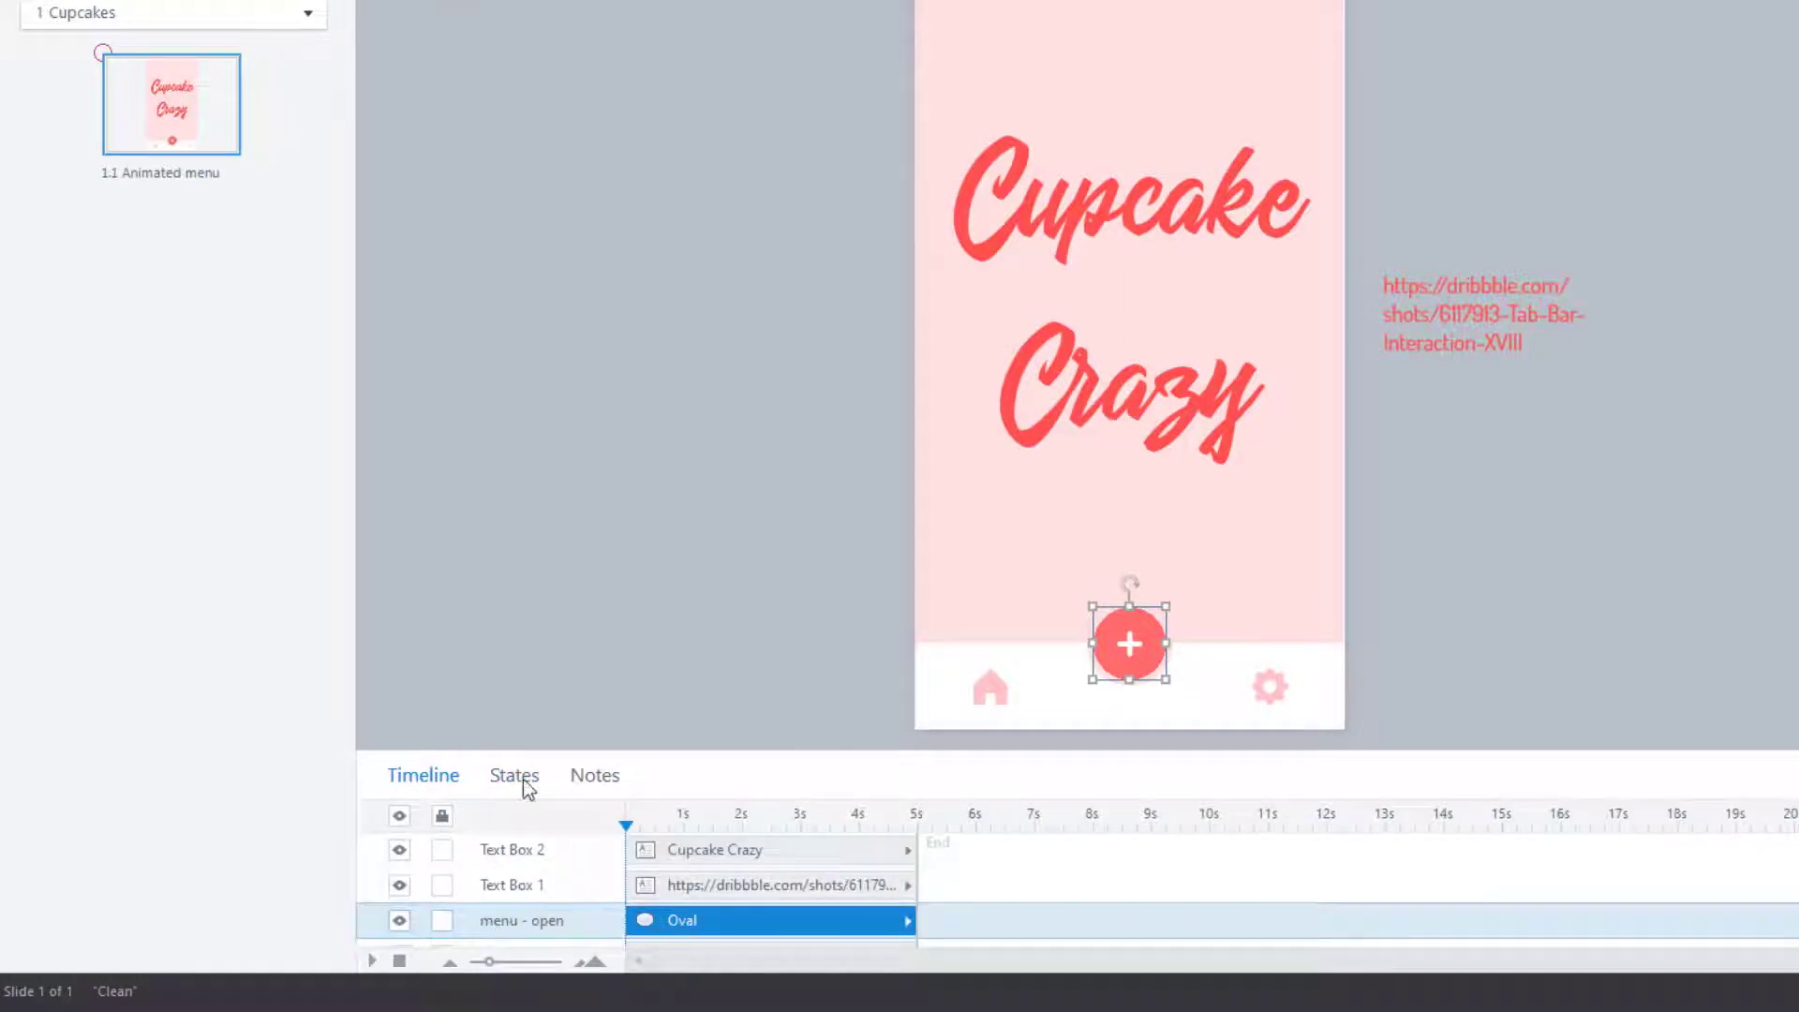
left_click(513, 775)
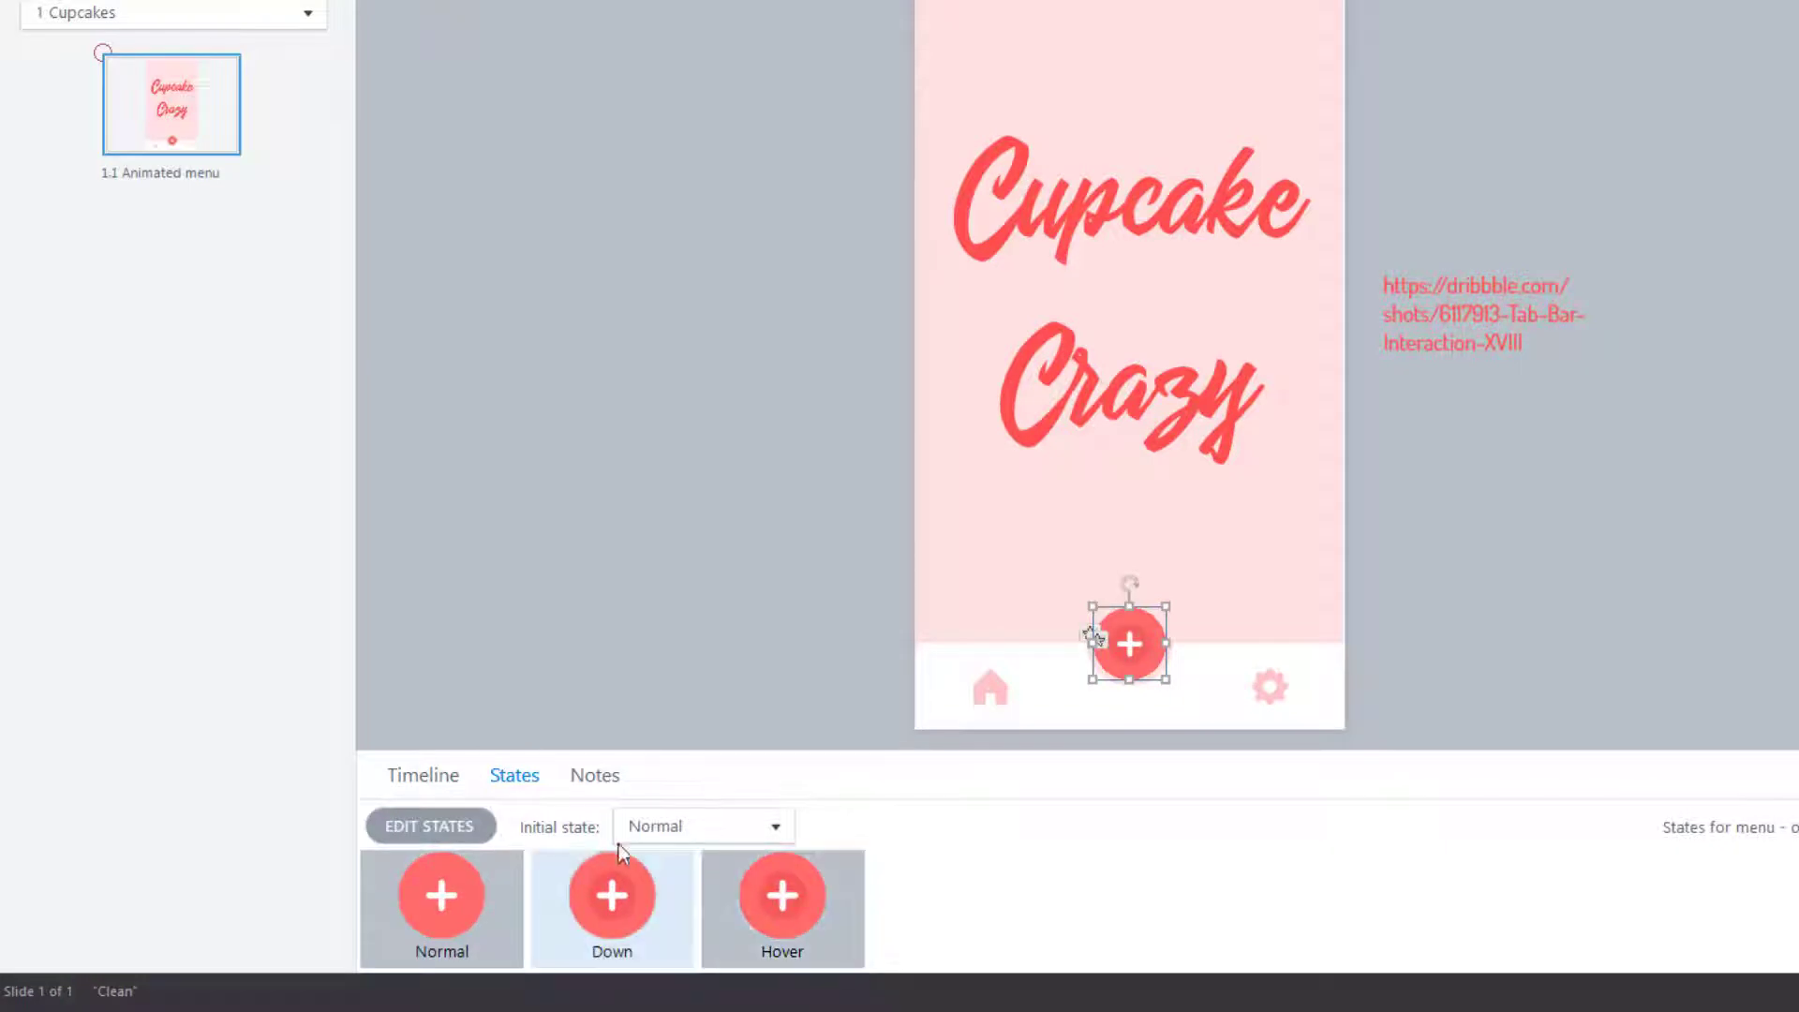
left_click(429, 824)
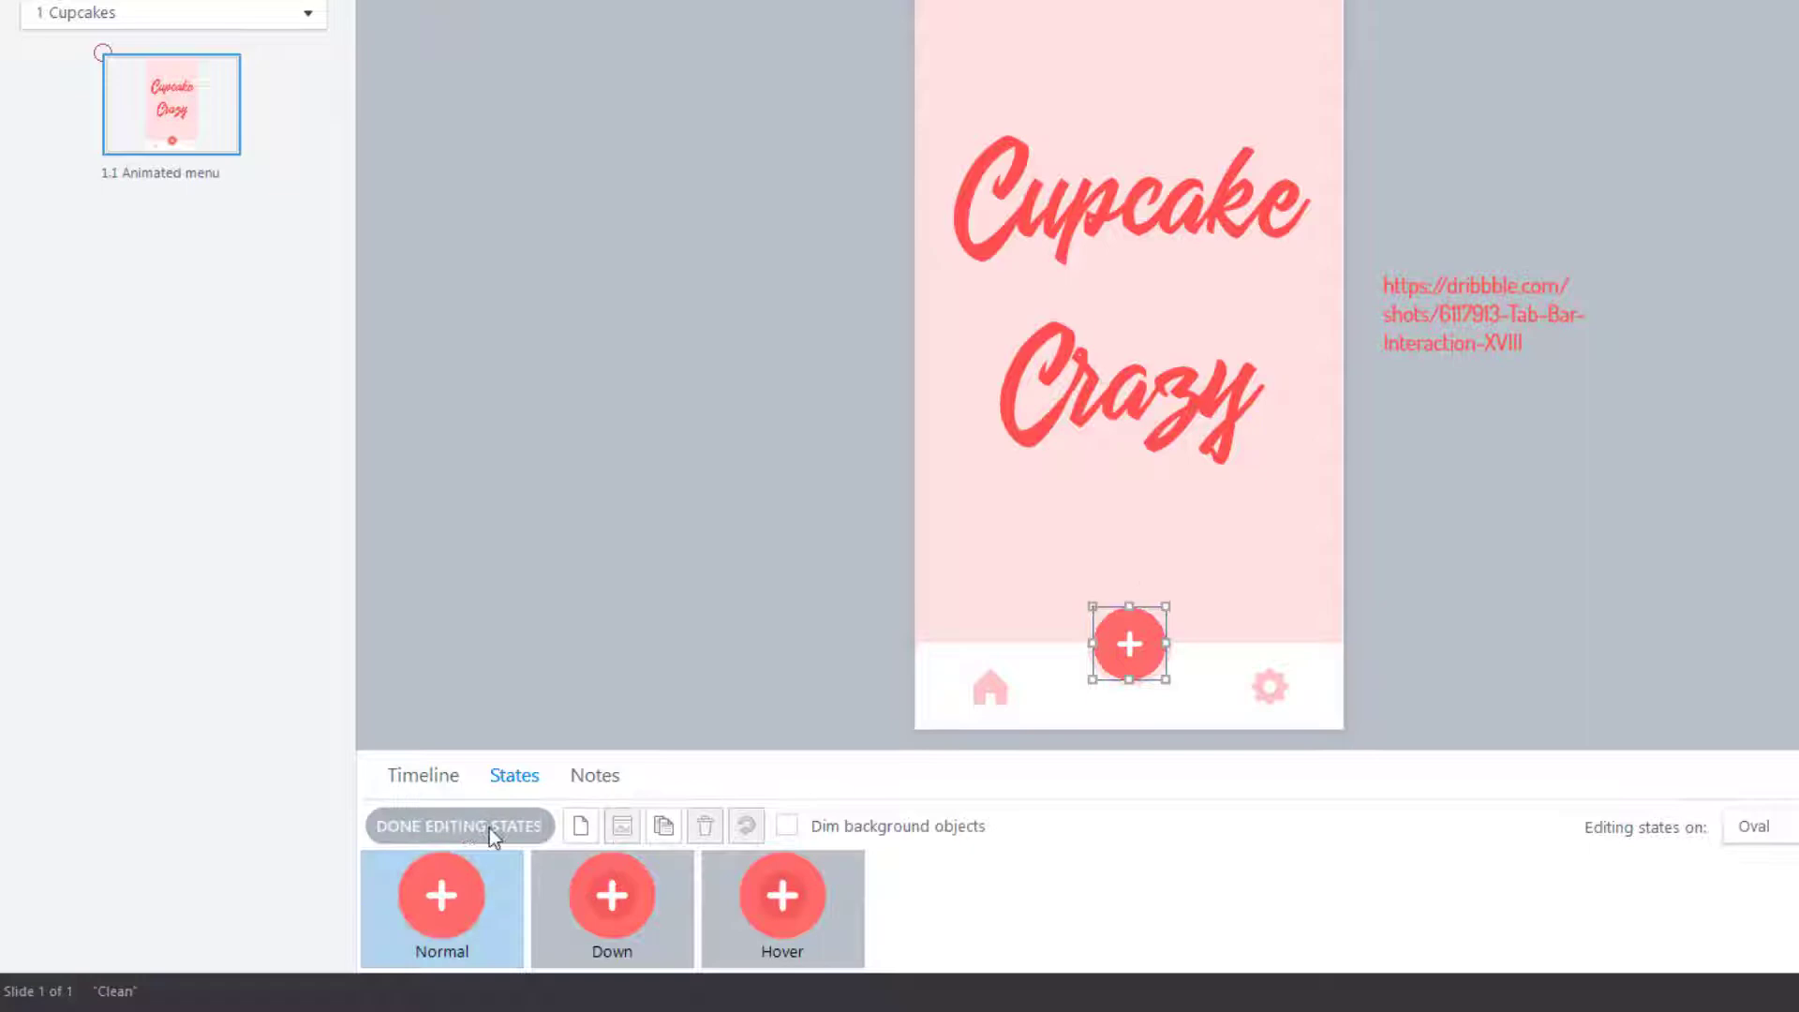
Give the plus icon a 0.25-second Spin entrance animation and finish state editing
left_click(781, 906)
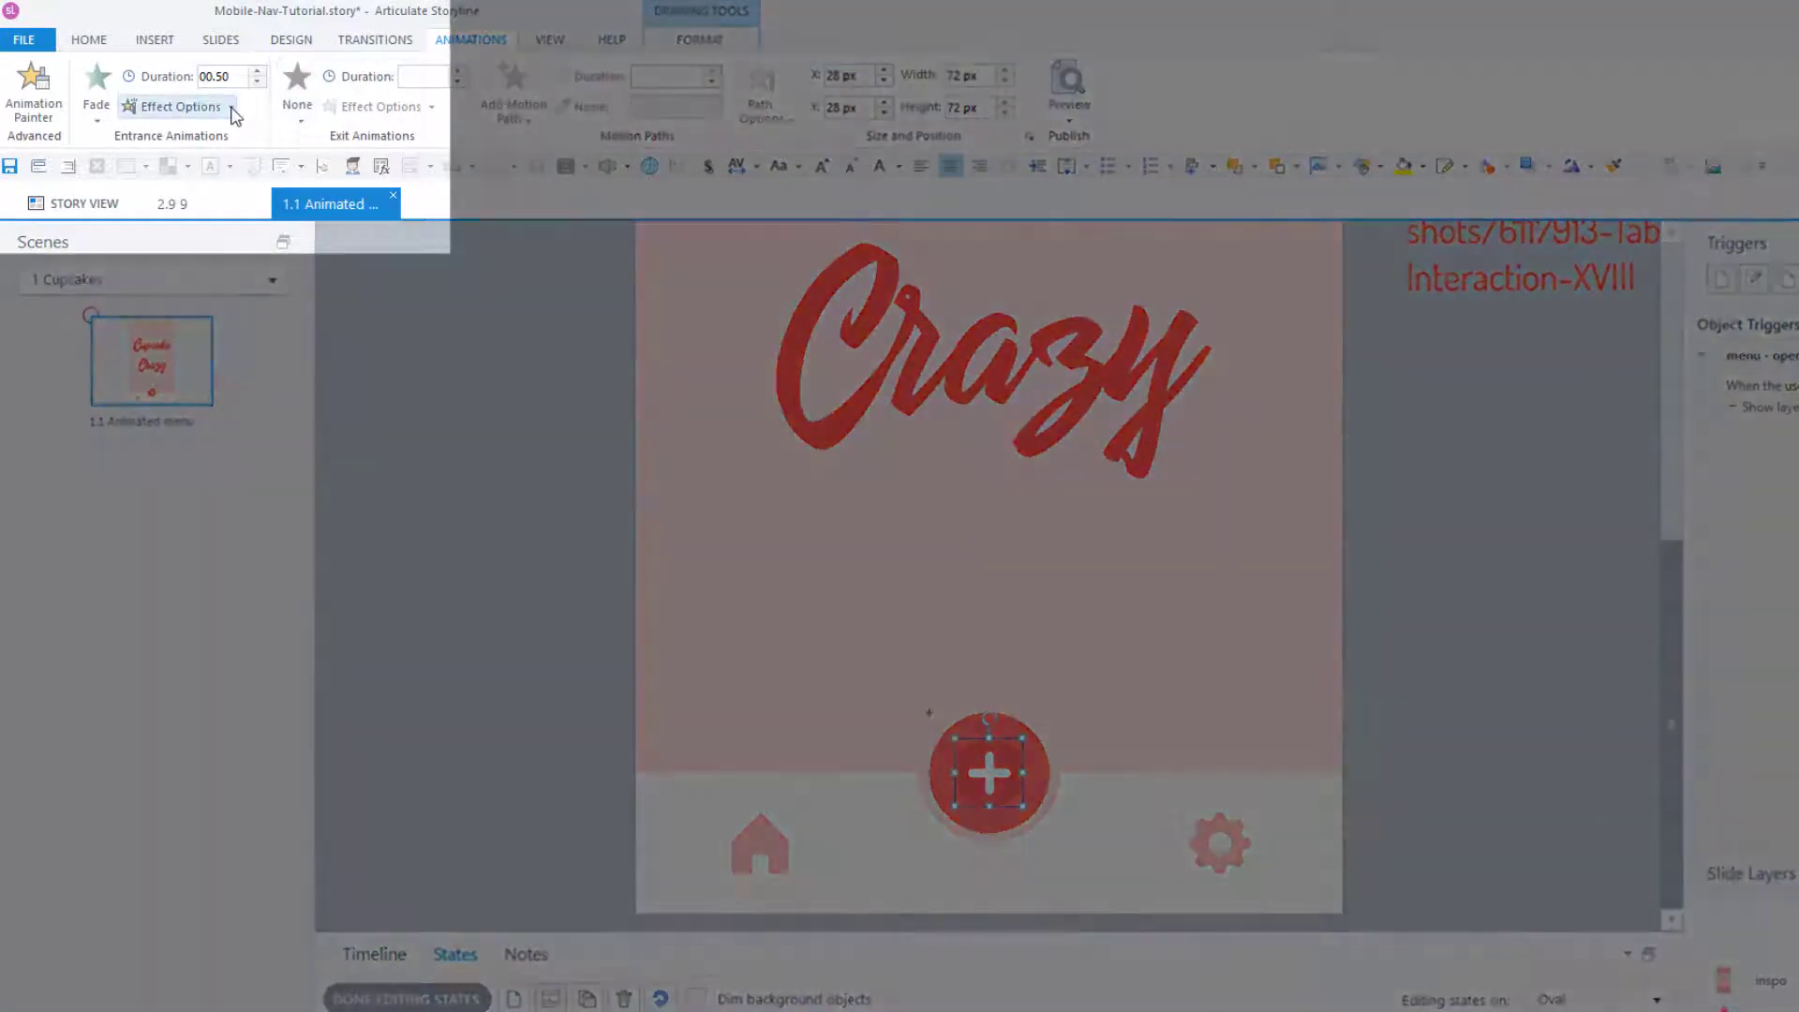
mouse_move(178, 106)
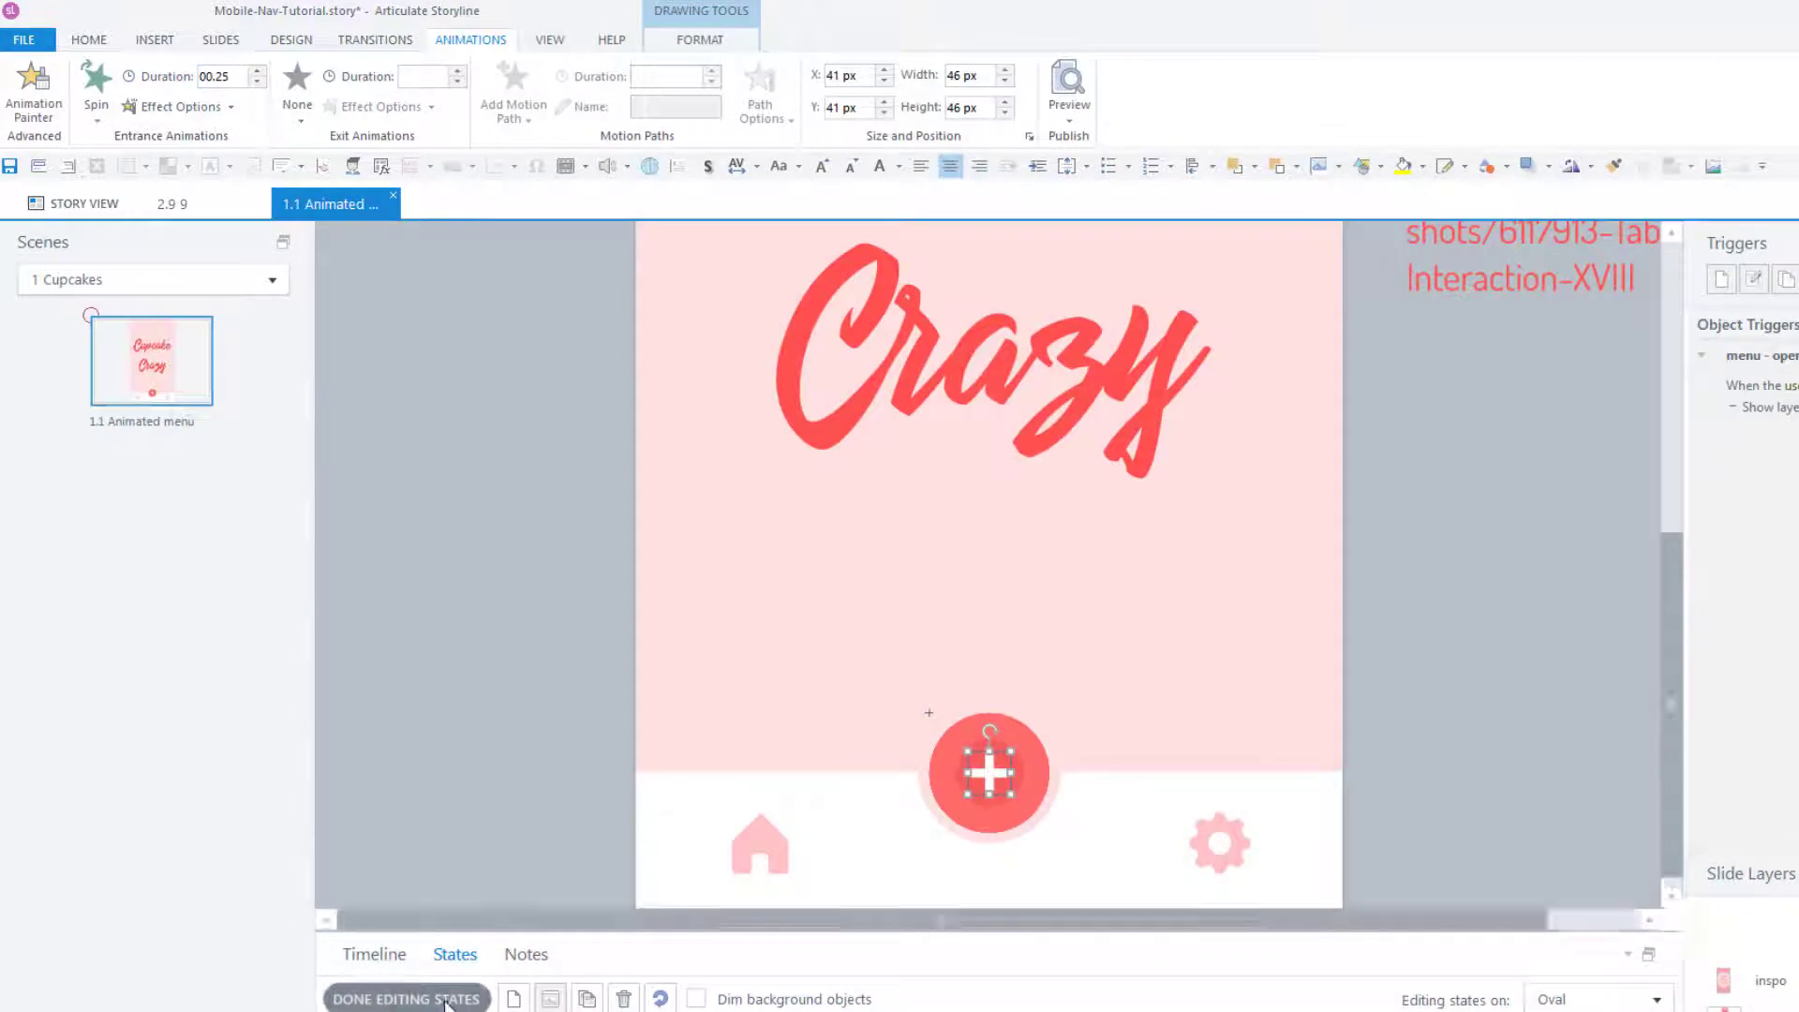
left_click(405, 997)
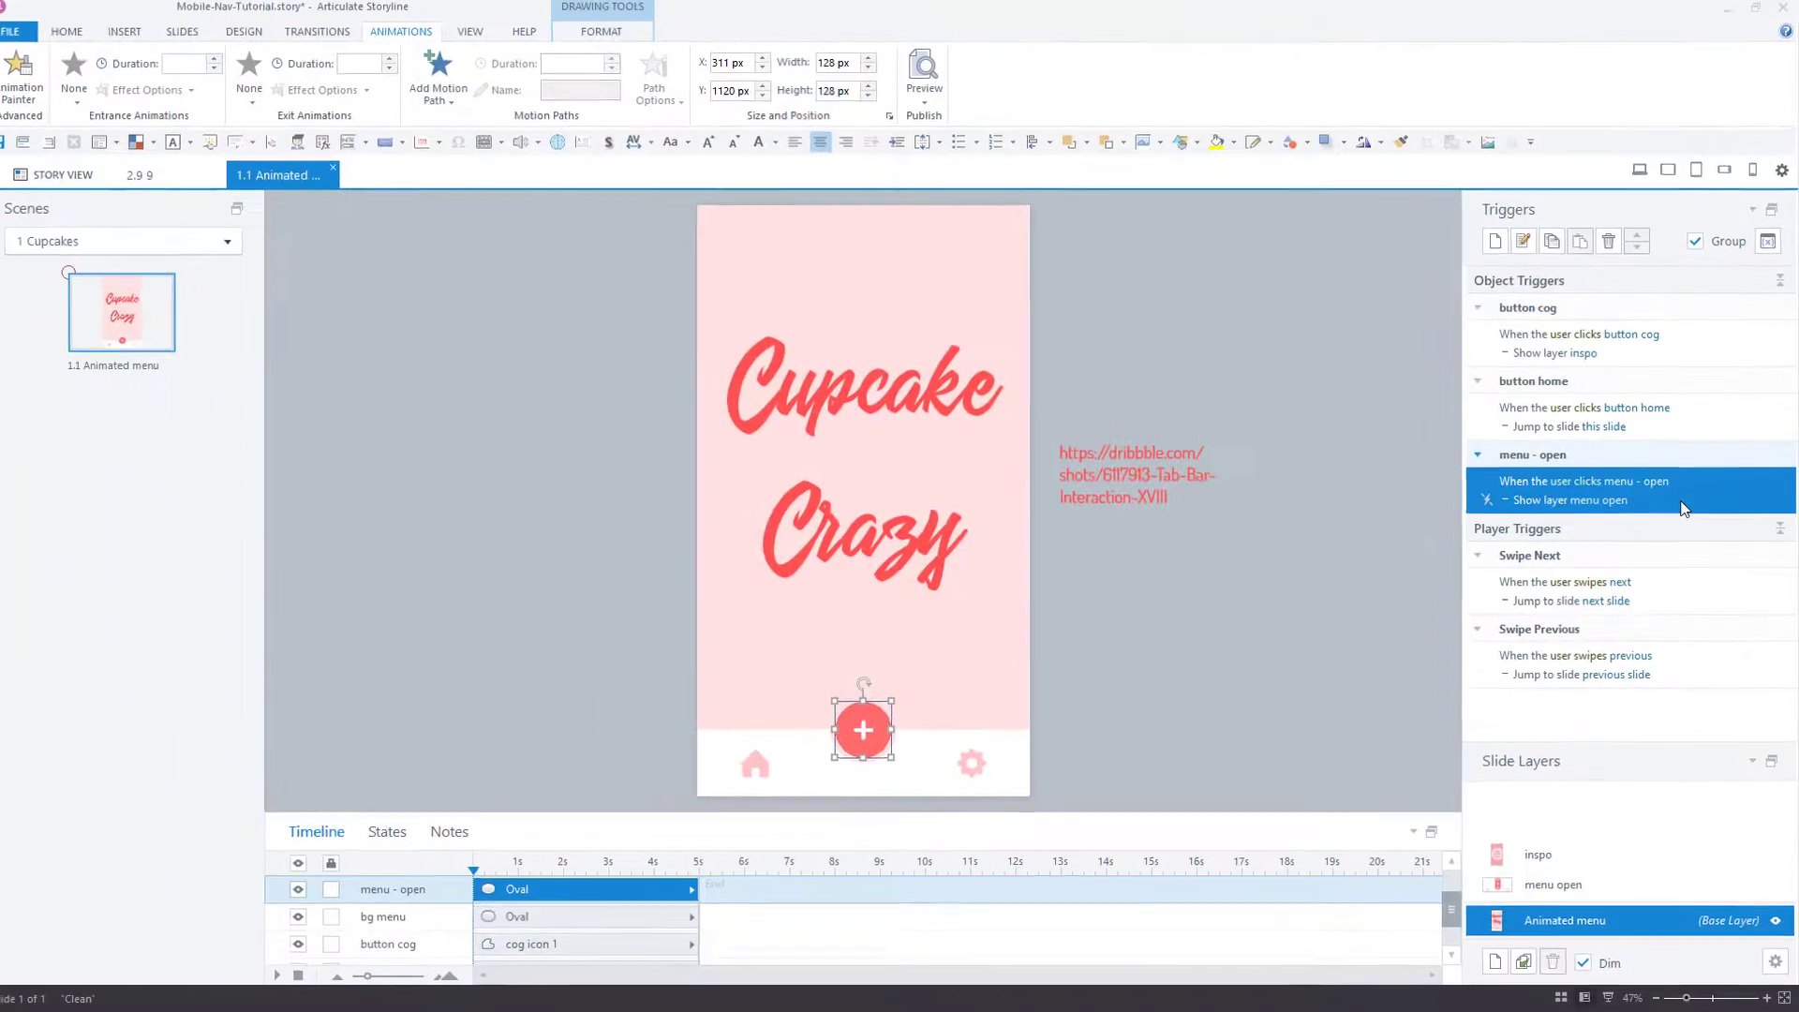
Inspect the 'menu - open' trigger without changes, then open the menu open layer
double_click(1617, 489)
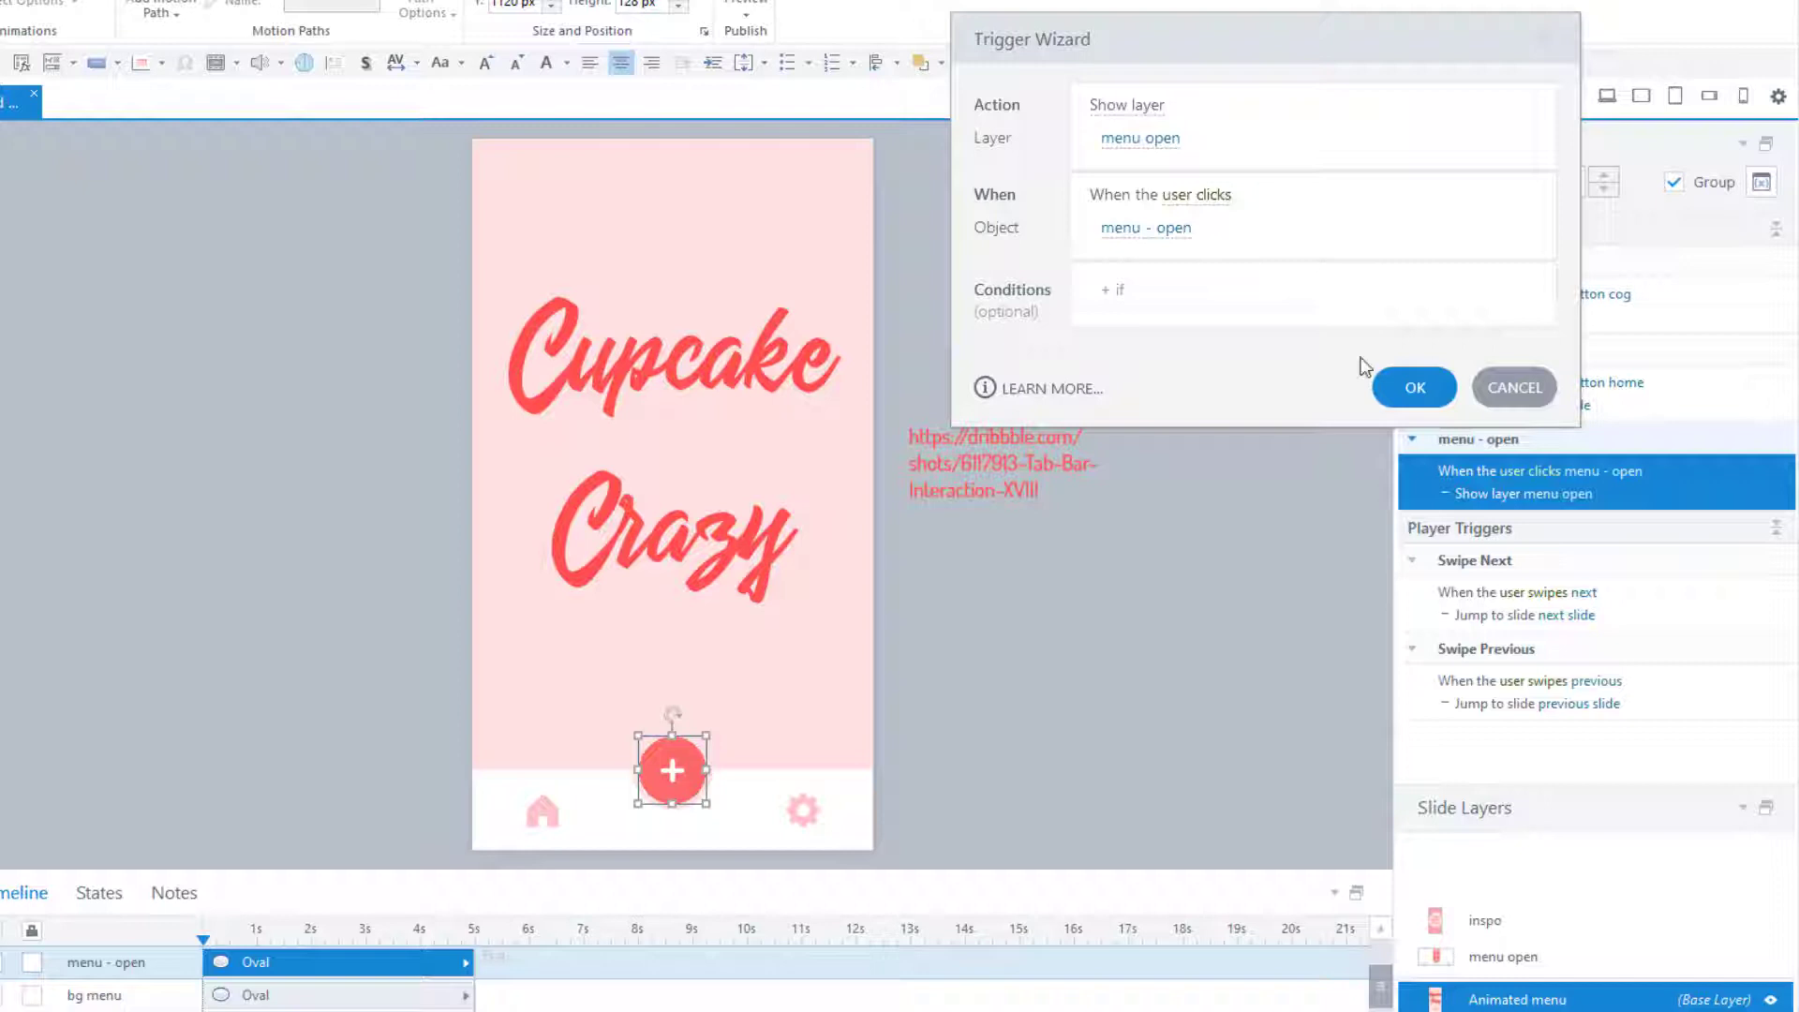
left_click(1414, 387)
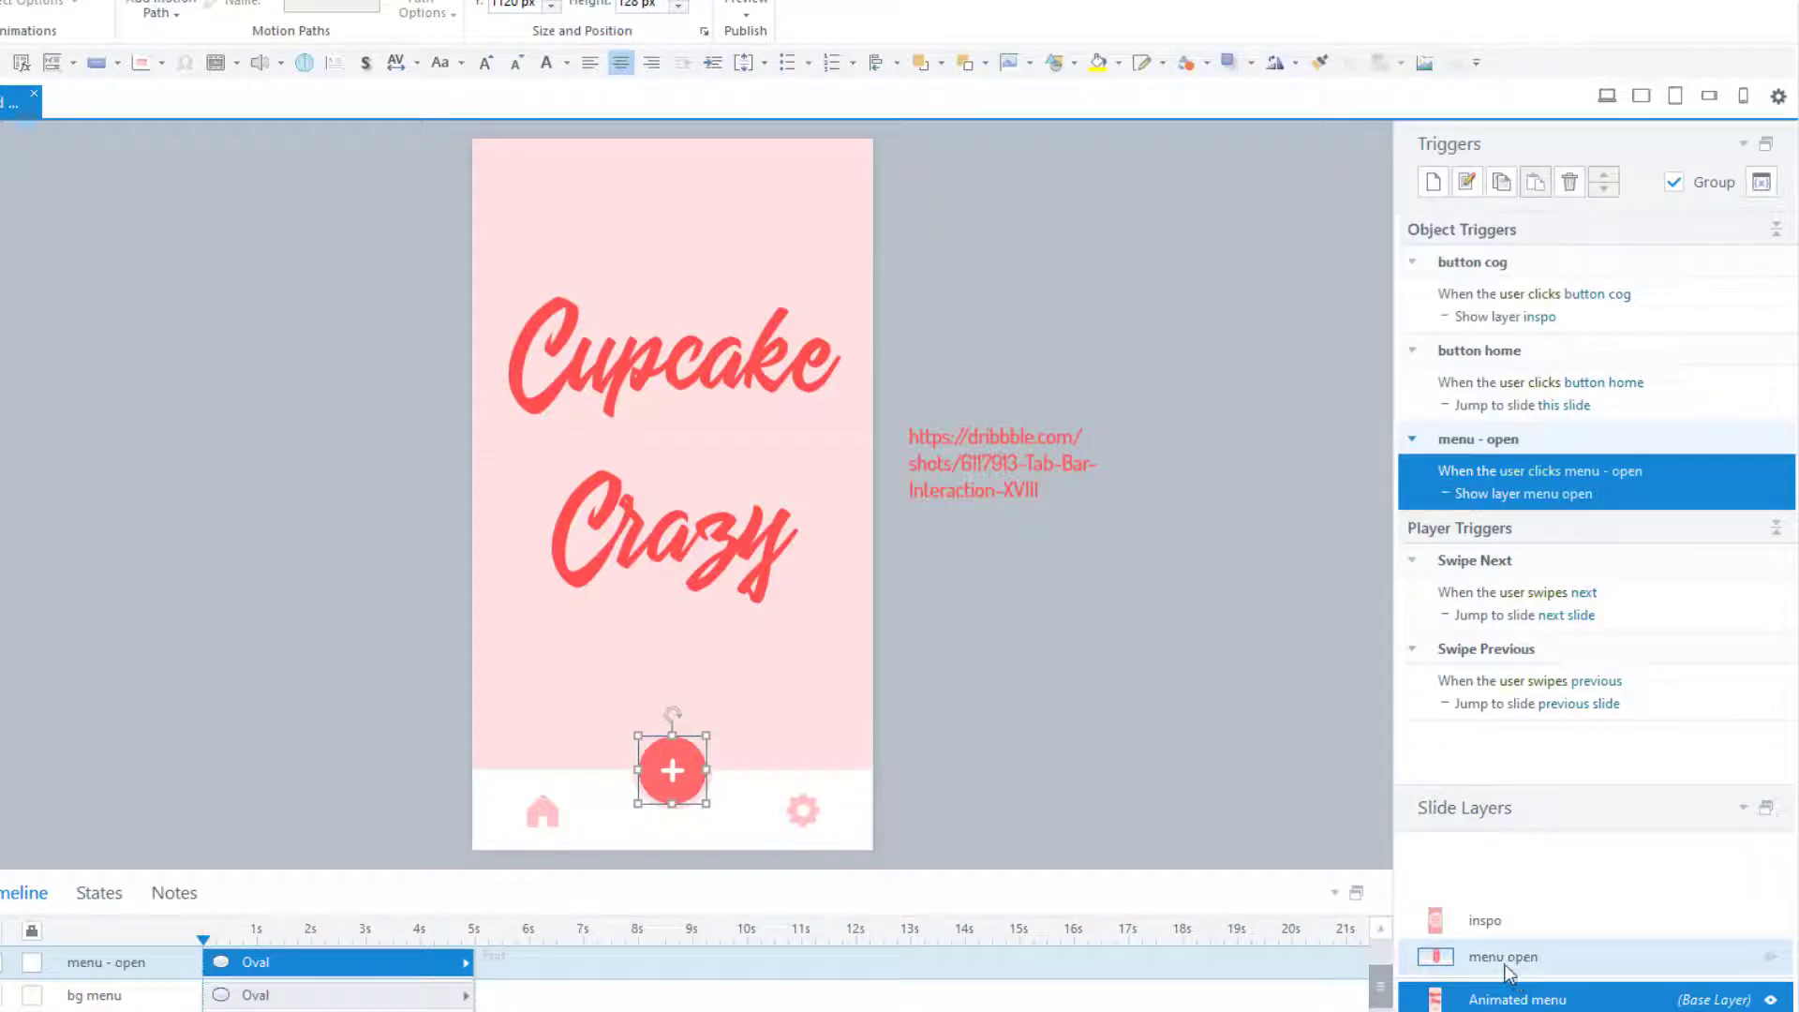
left_click(1502, 955)
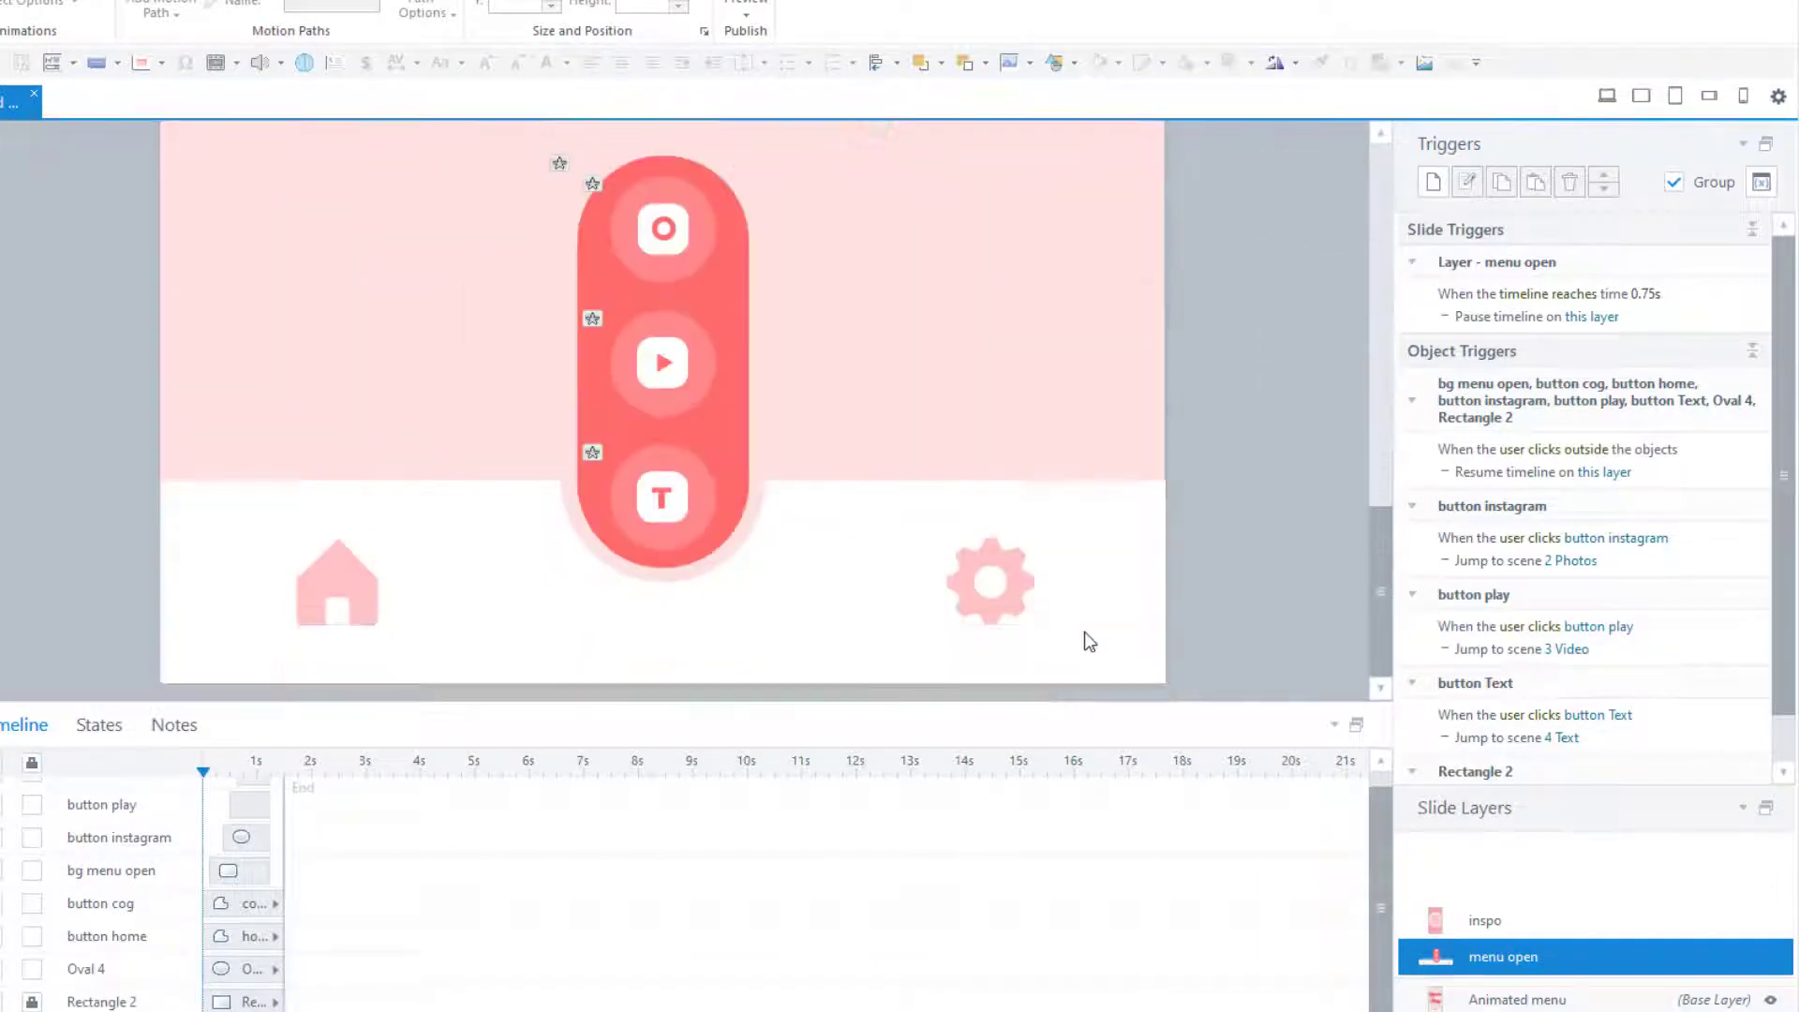
mouse_move(284, 780)
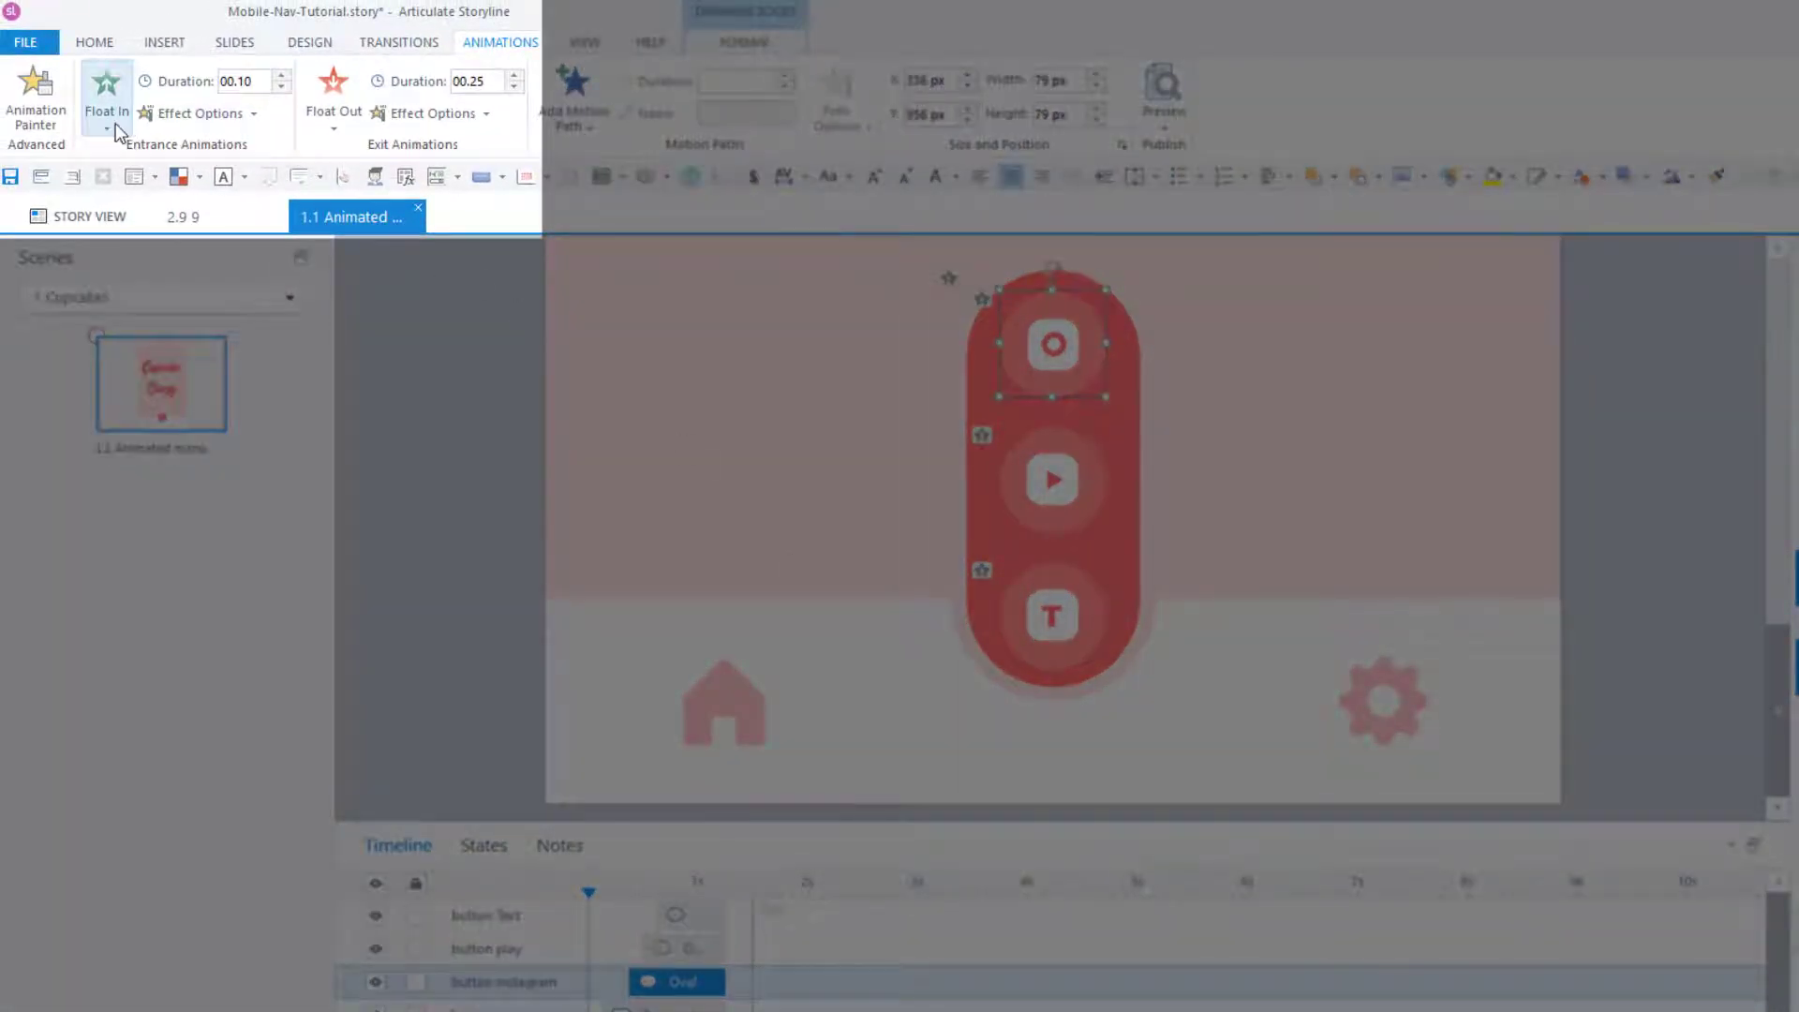
mouse_move(121, 130)
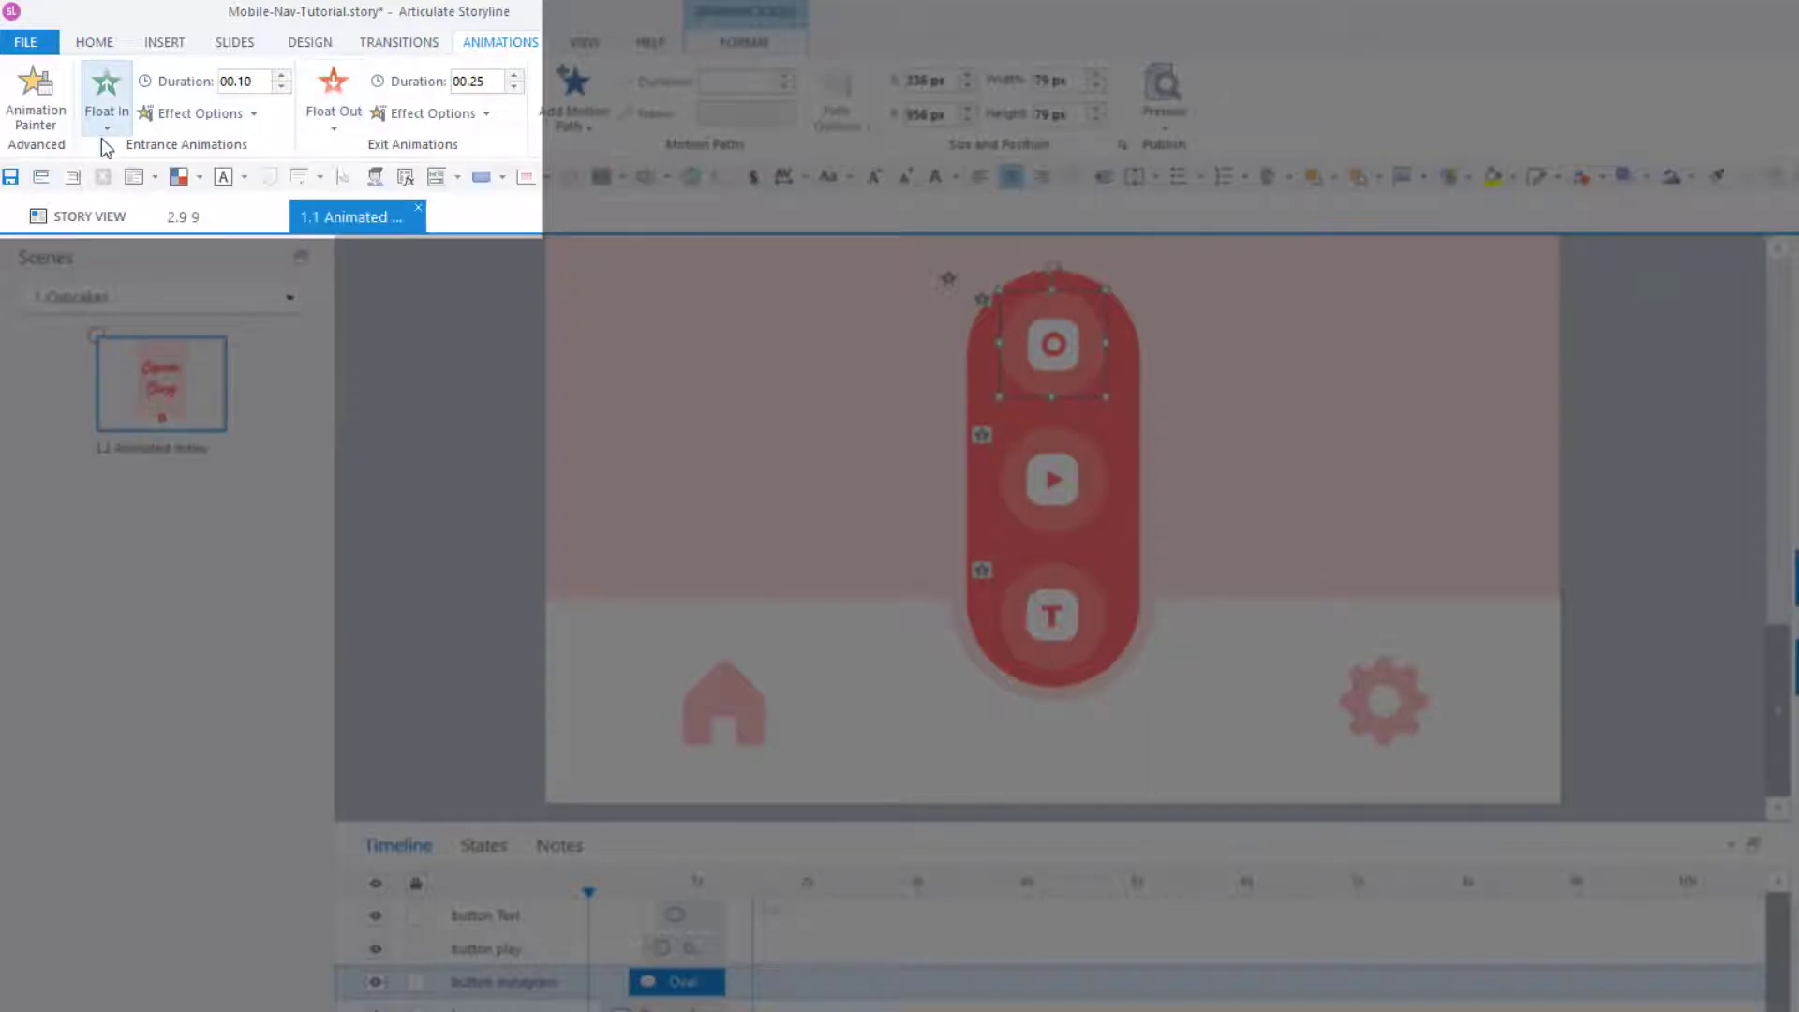
mouse_move(106, 92)
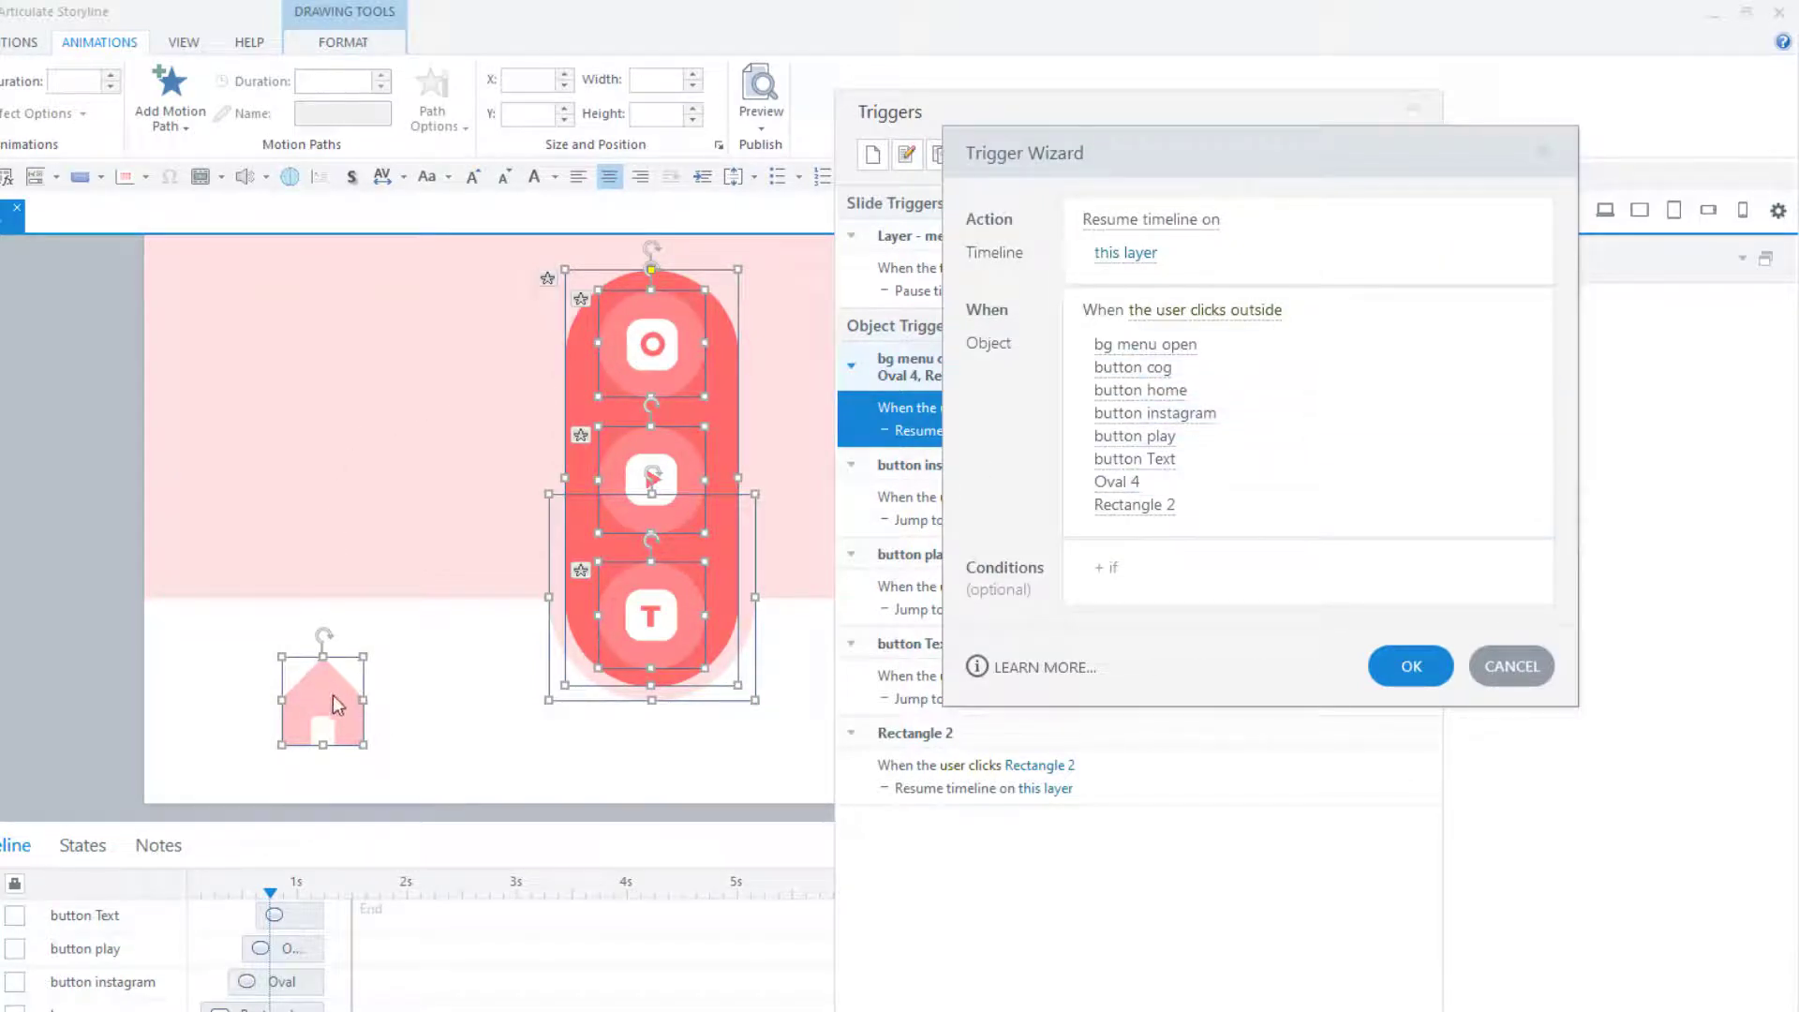
left_click(1409, 665)
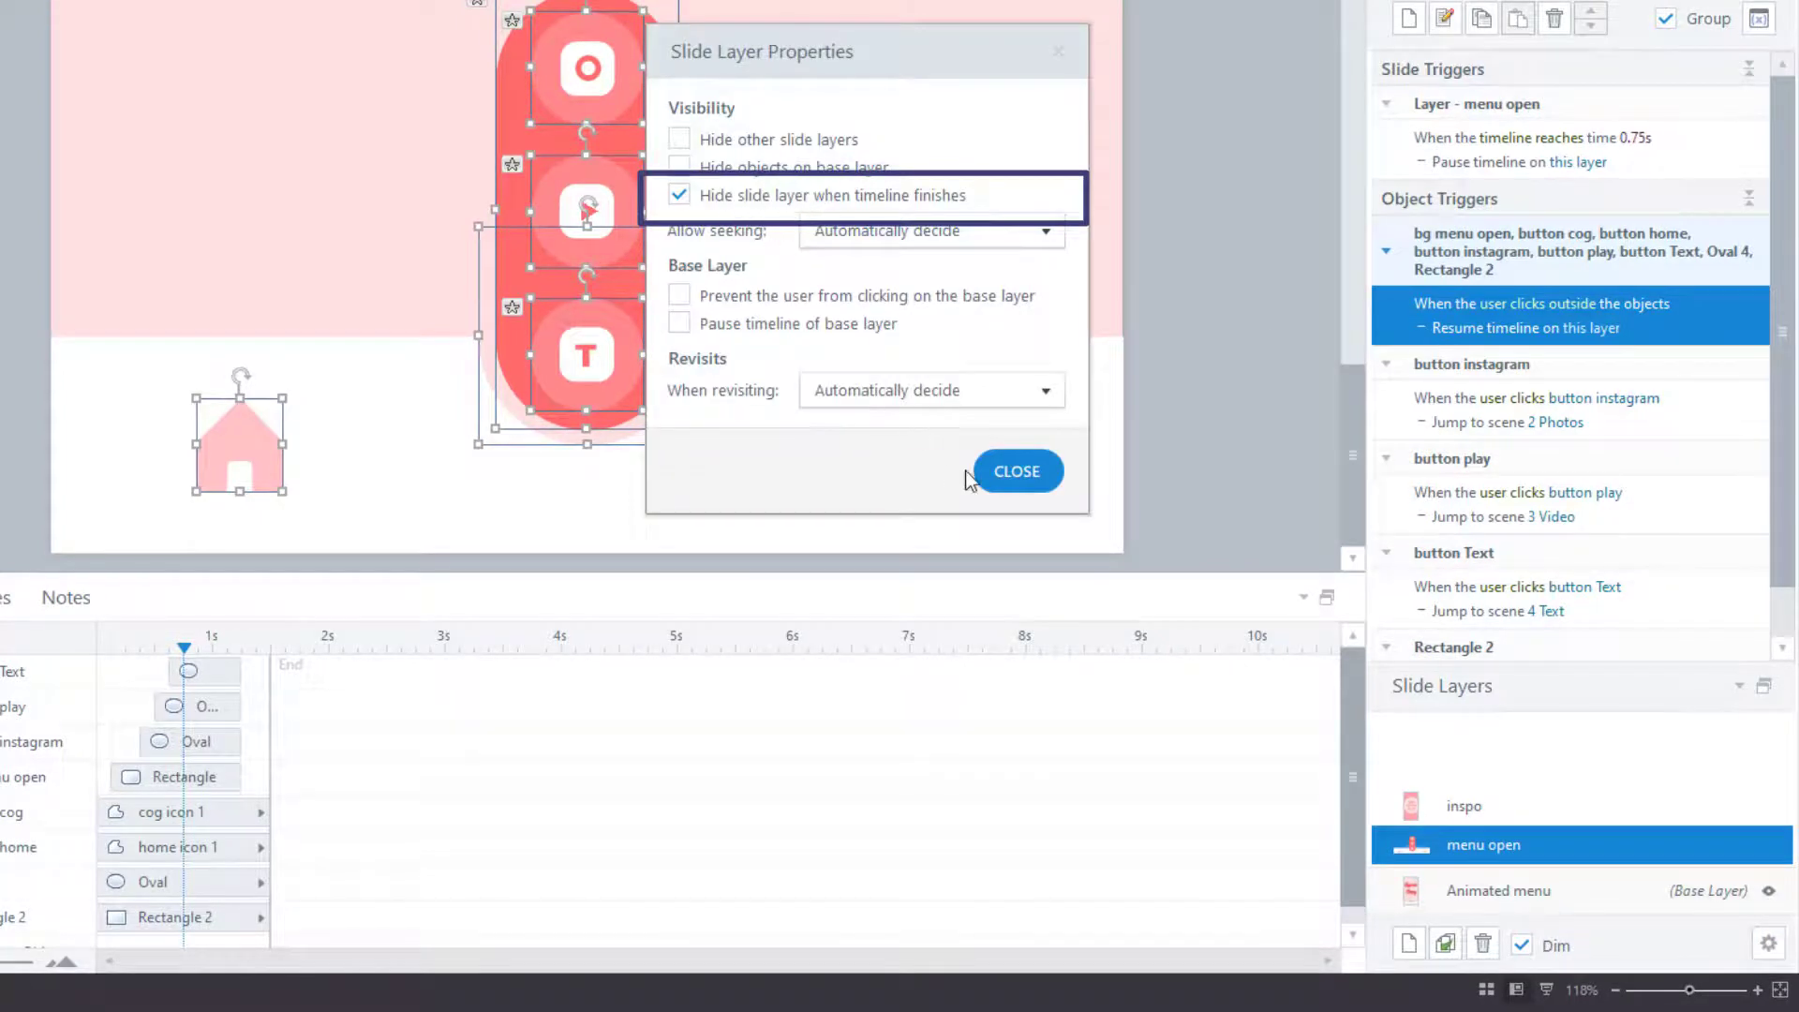
Set the menu open layer to hide when its timeline finishes, then select a menu button
left_click(1016, 471)
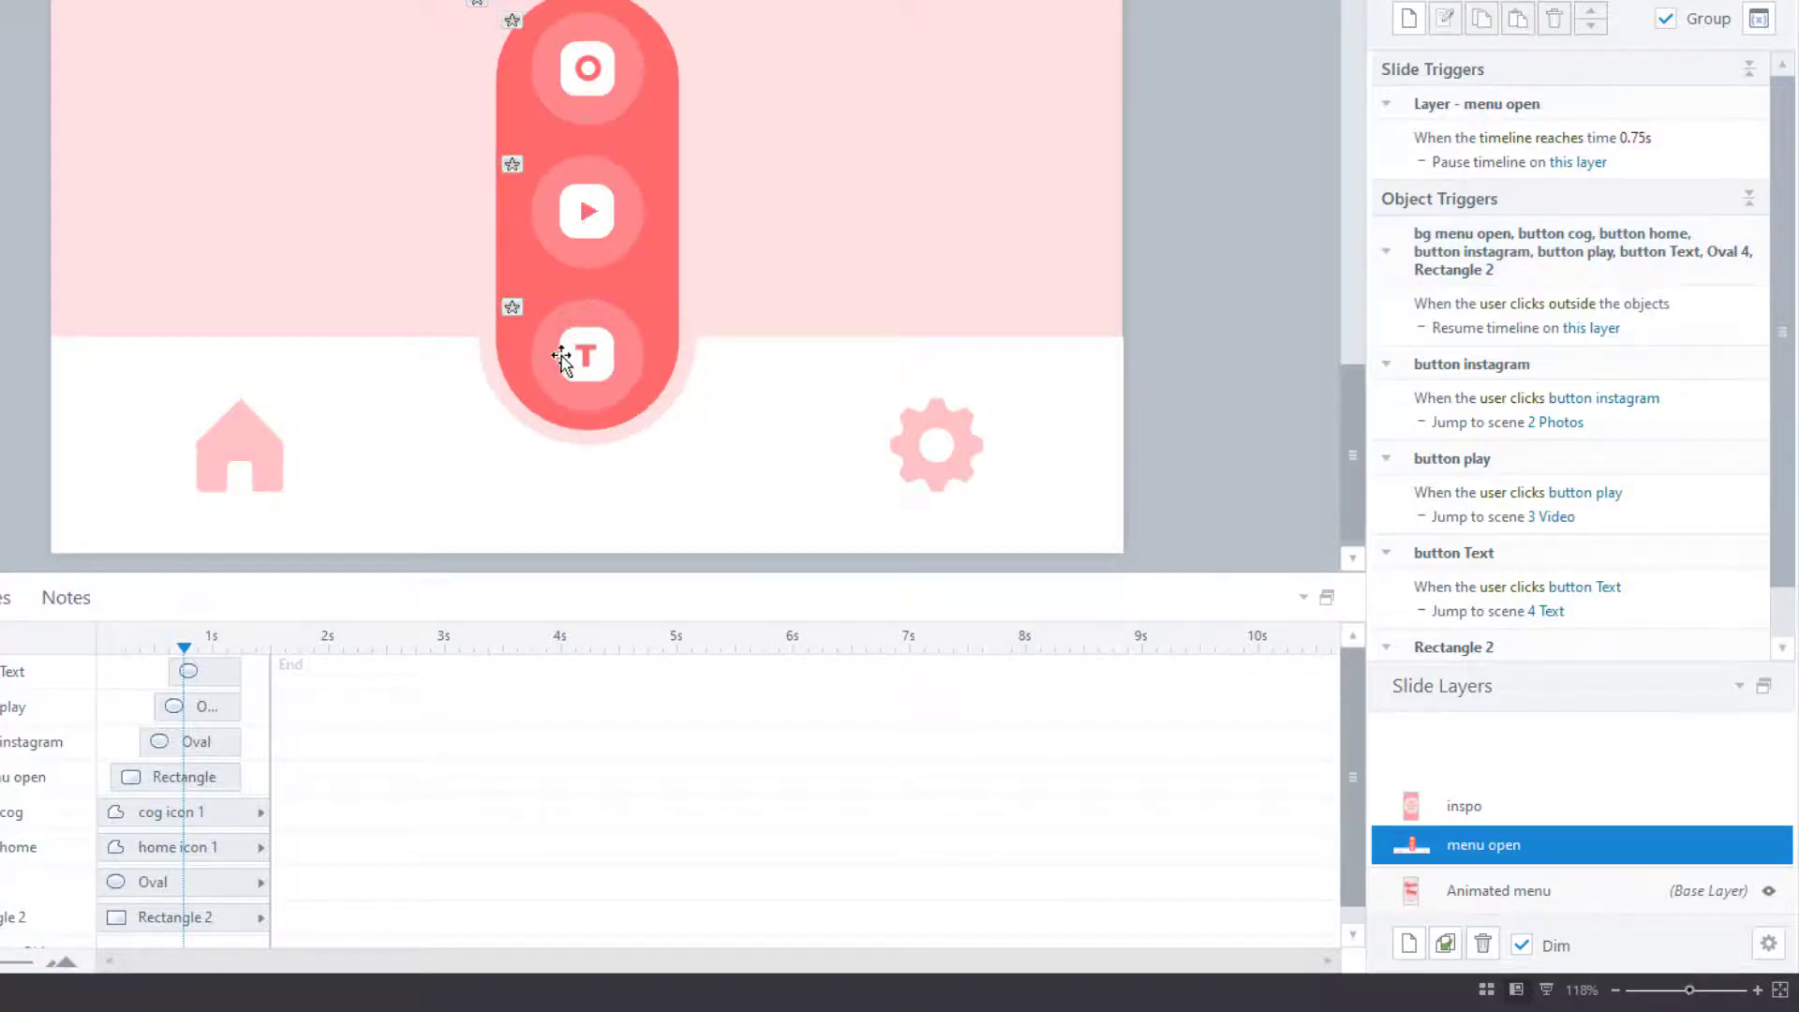
left_click(586, 211)
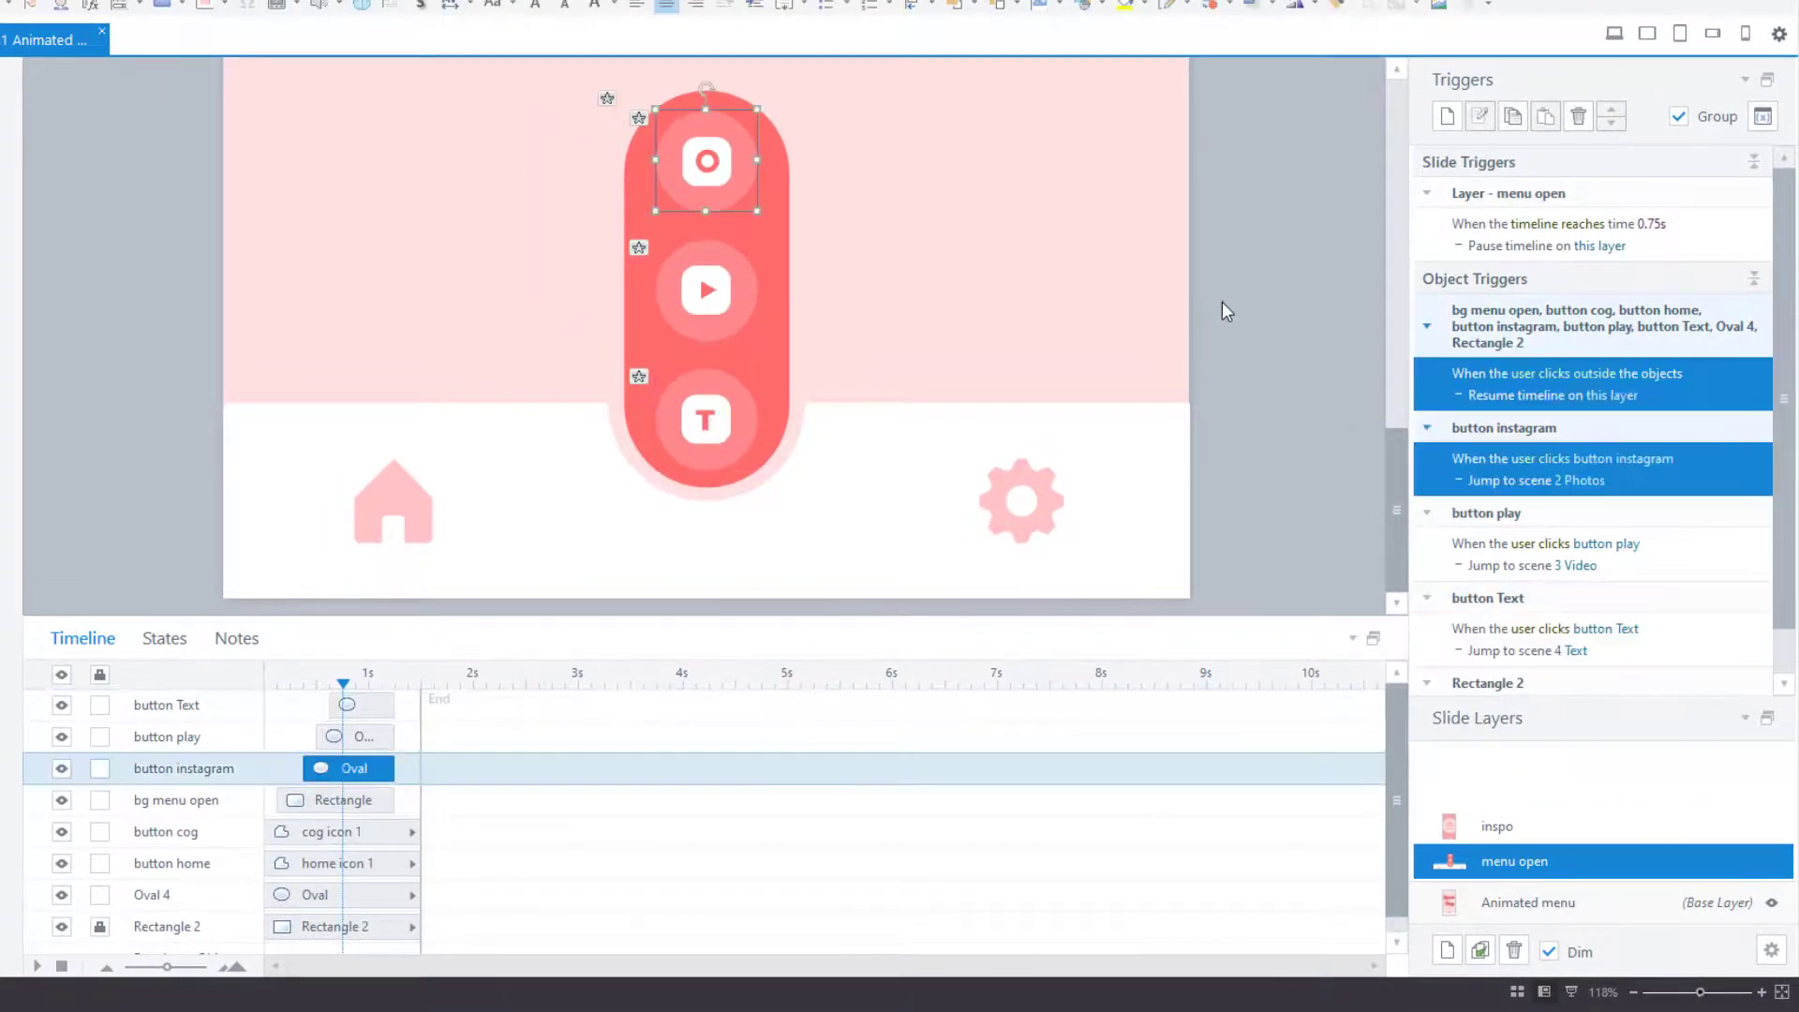
mouse_move(1159, 397)
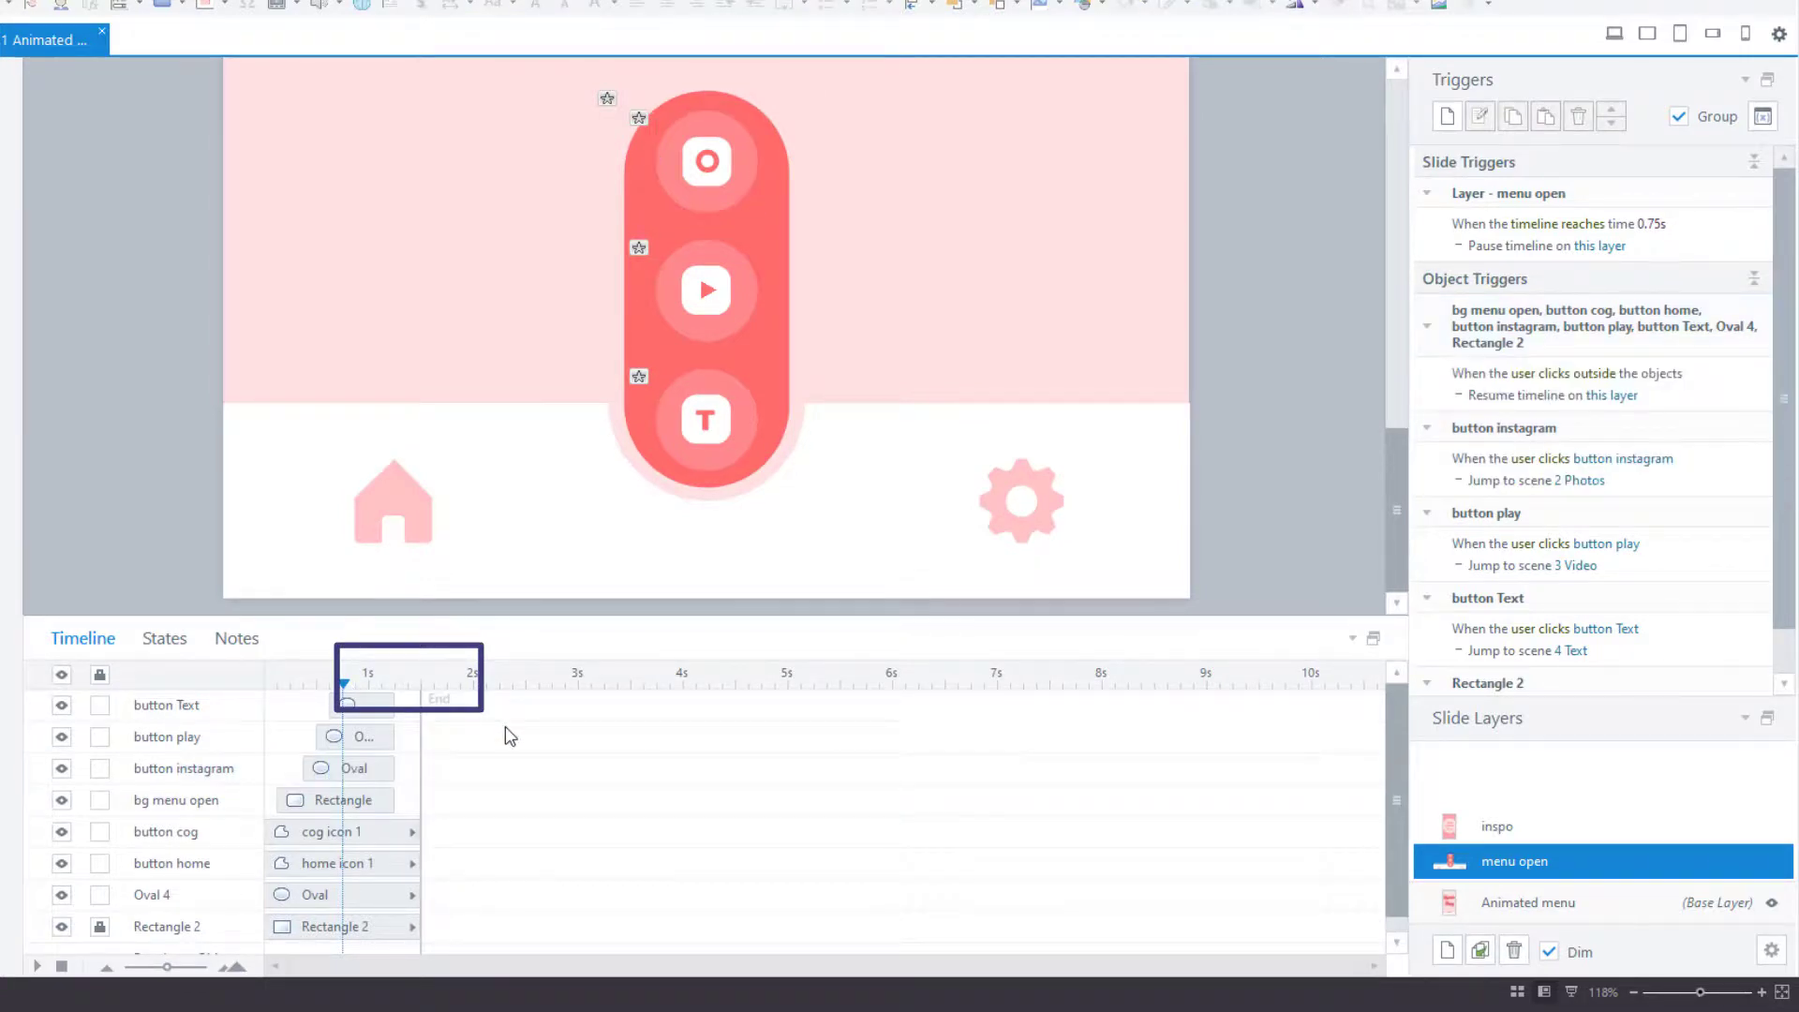
mouse_move(545, 710)
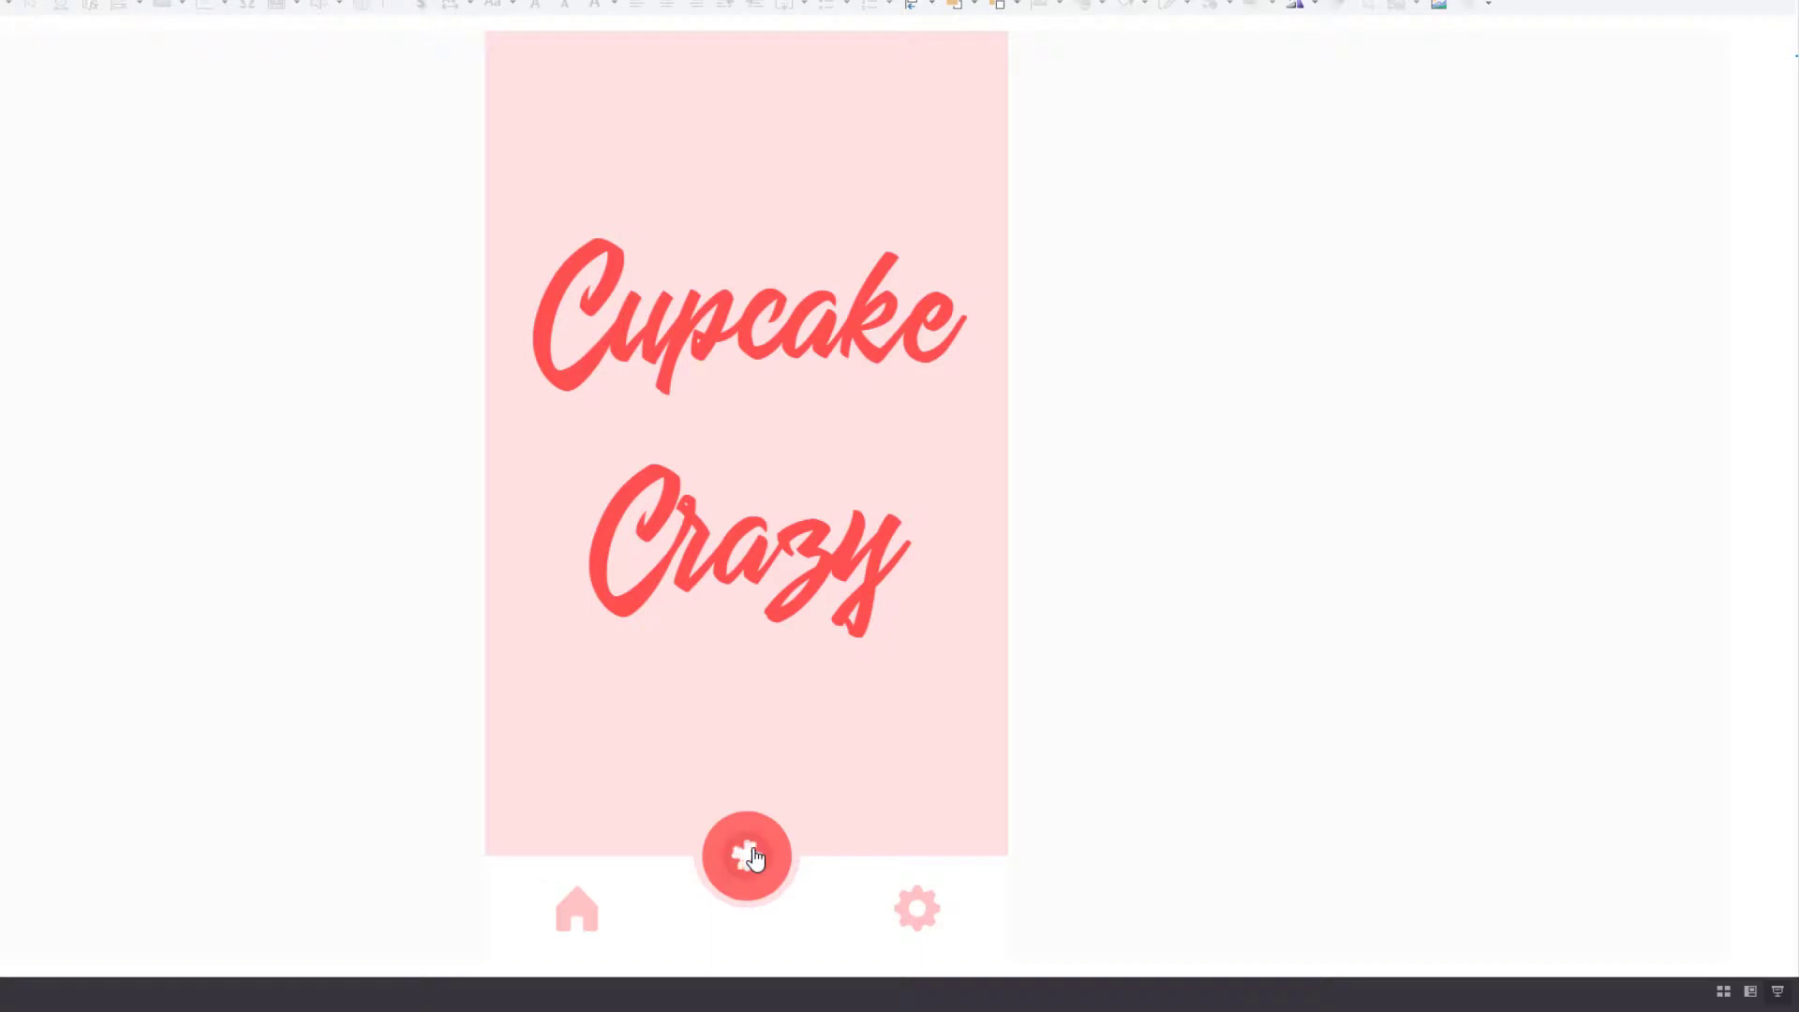
left_click(747, 857)
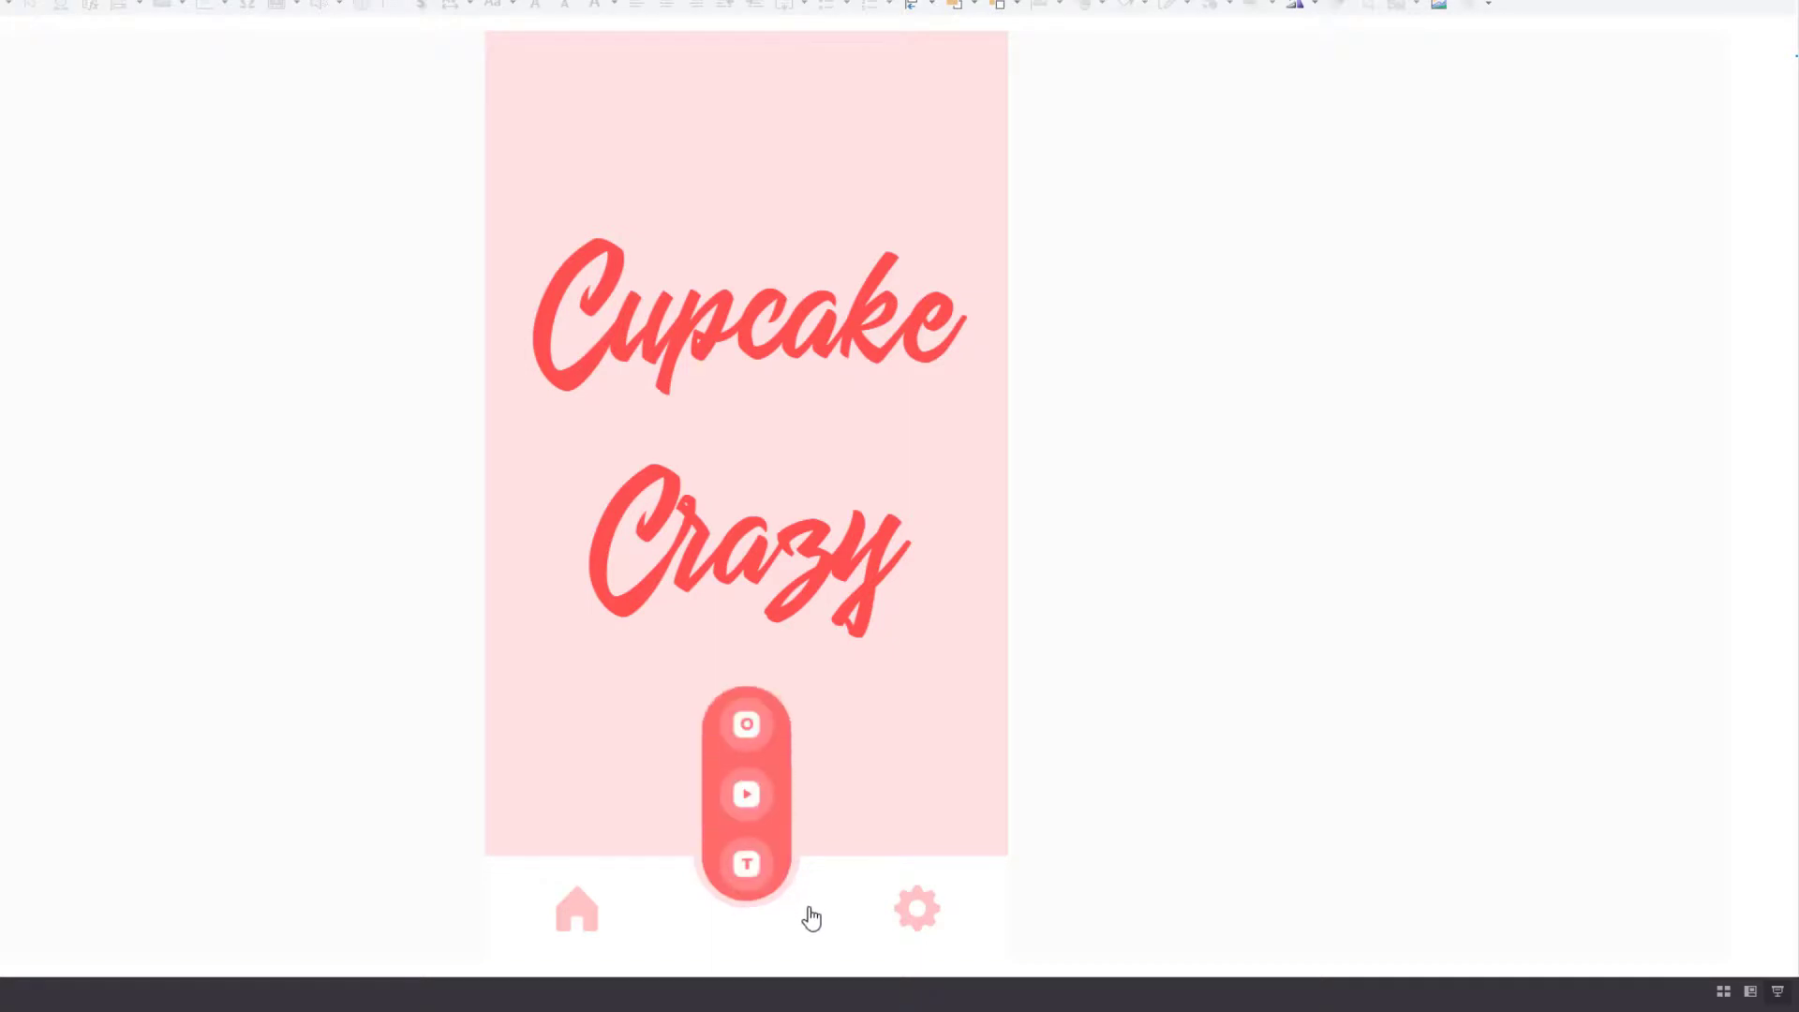
mouse_move(746, 725)
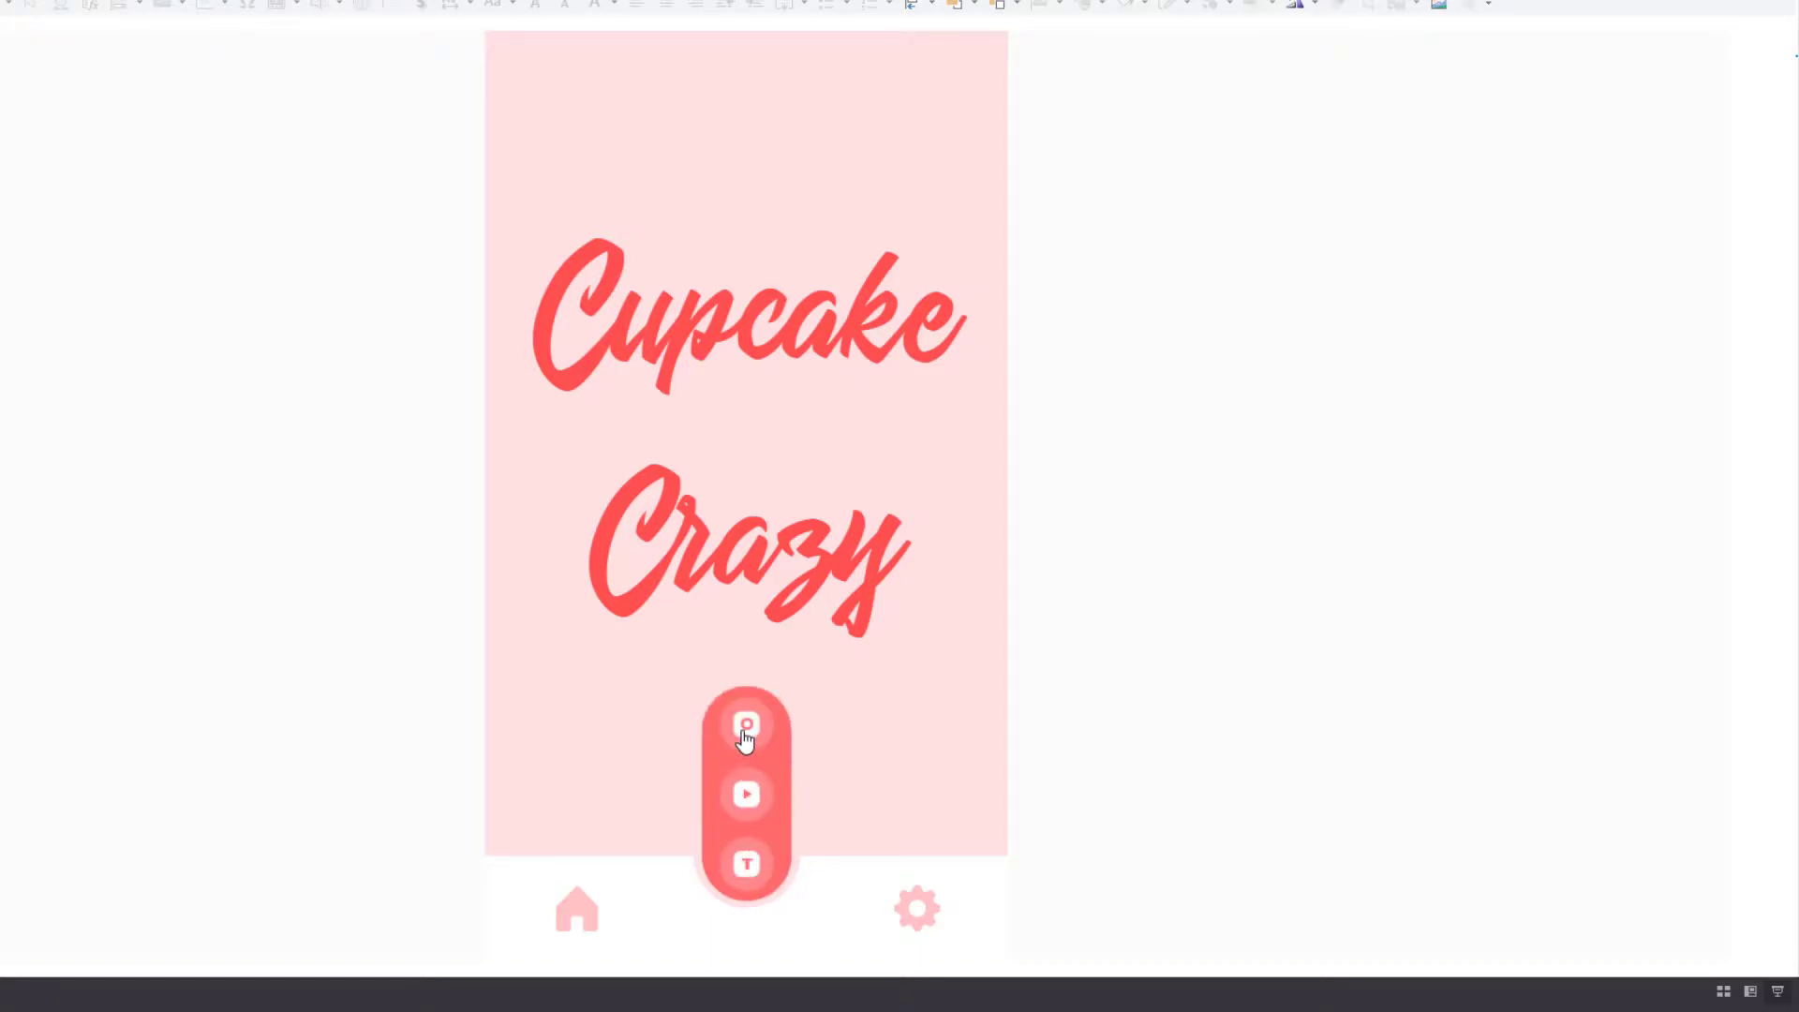
mouse_move(878, 815)
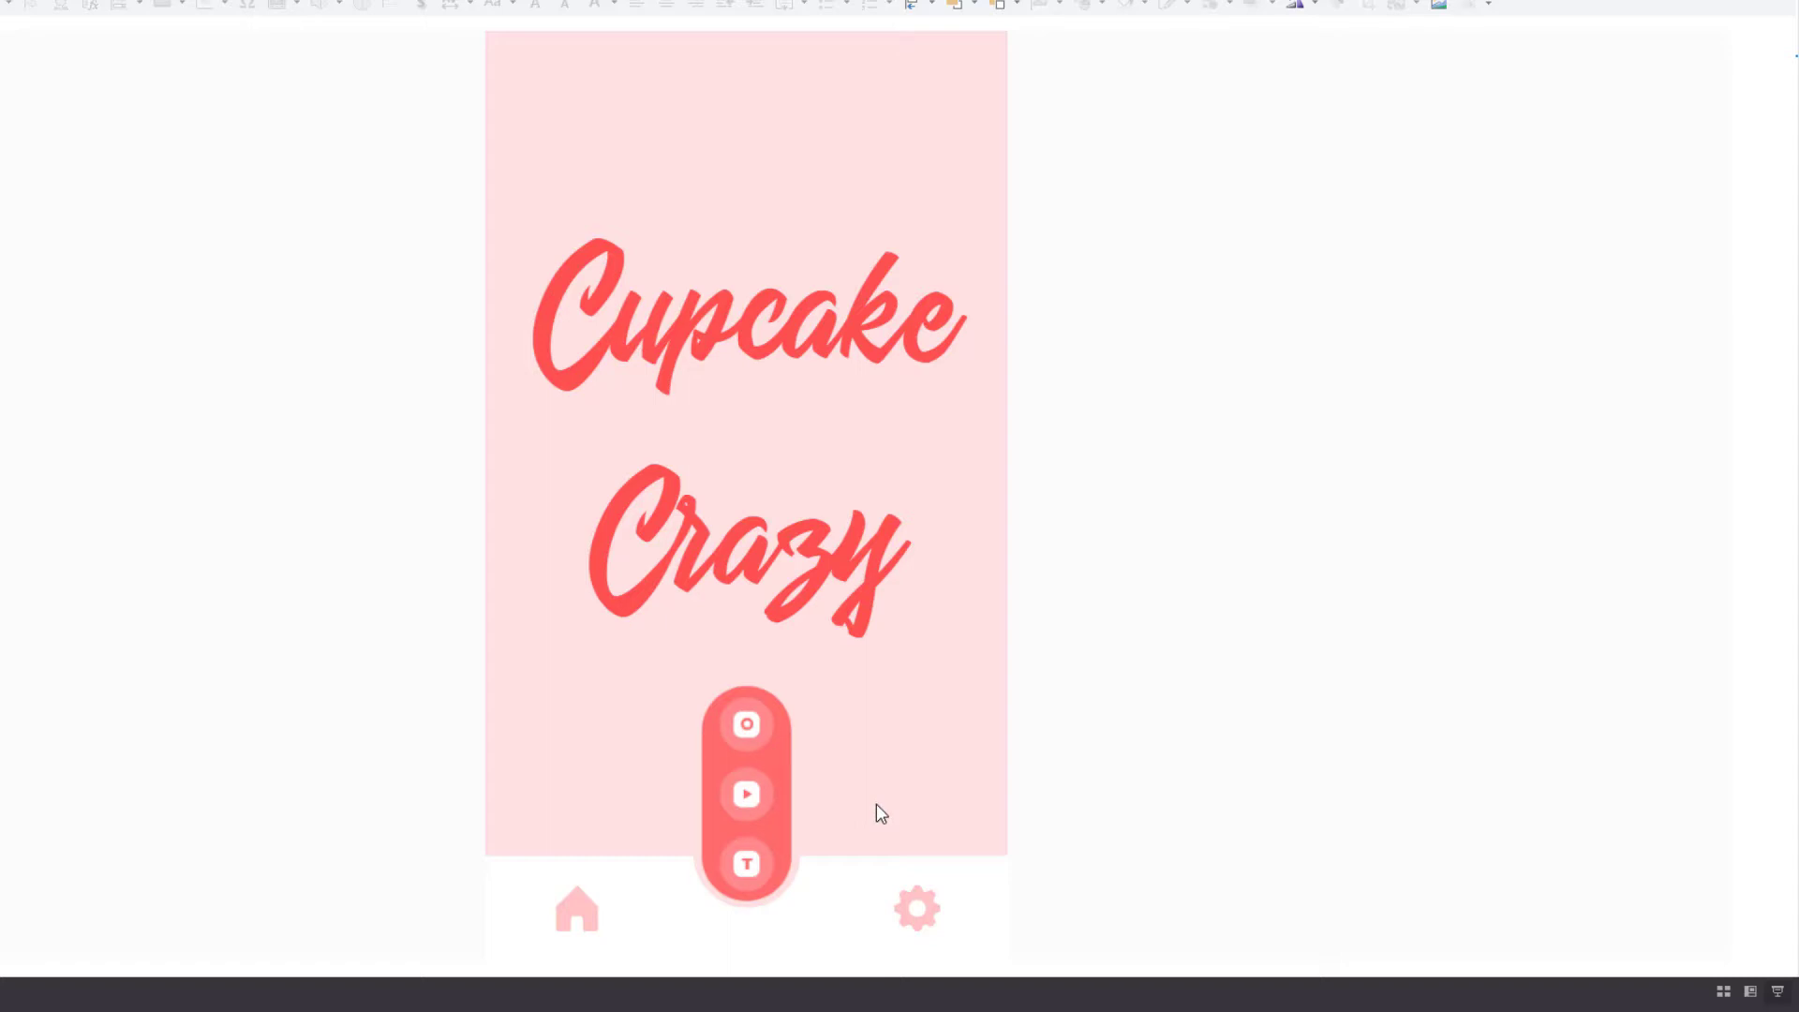
left_click(746, 854)
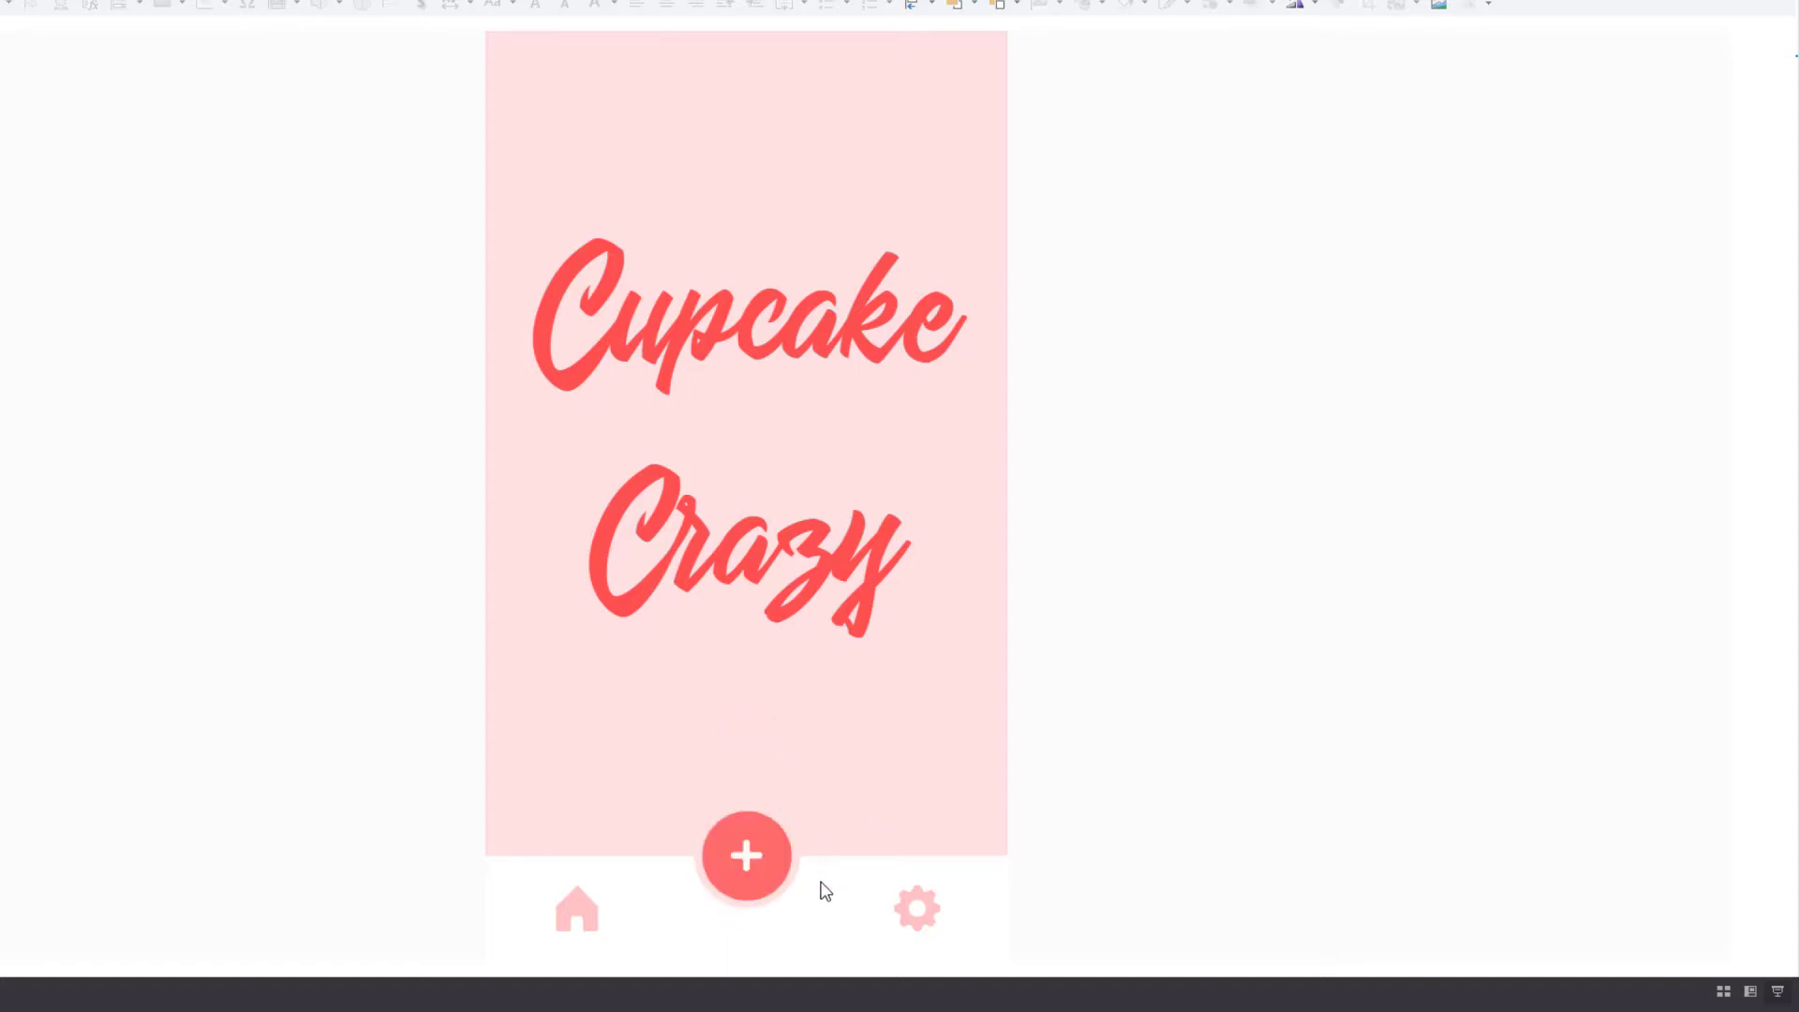
mouse_move(1268, 837)
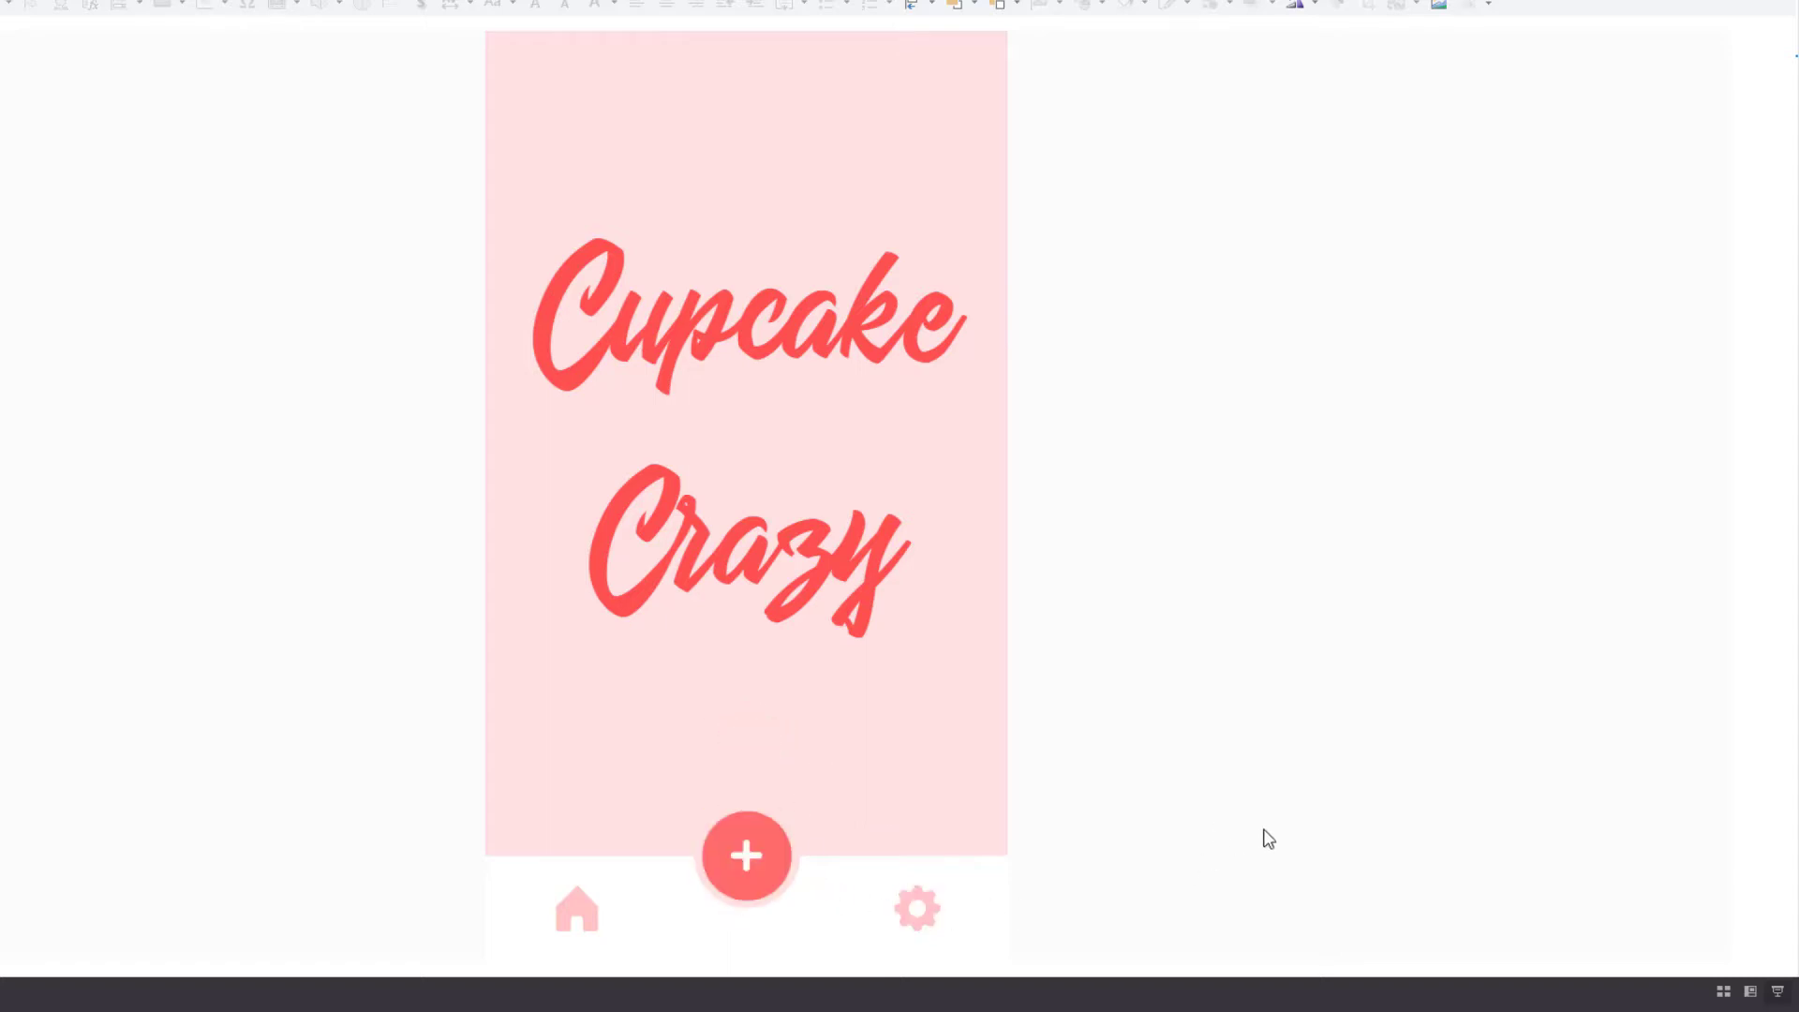